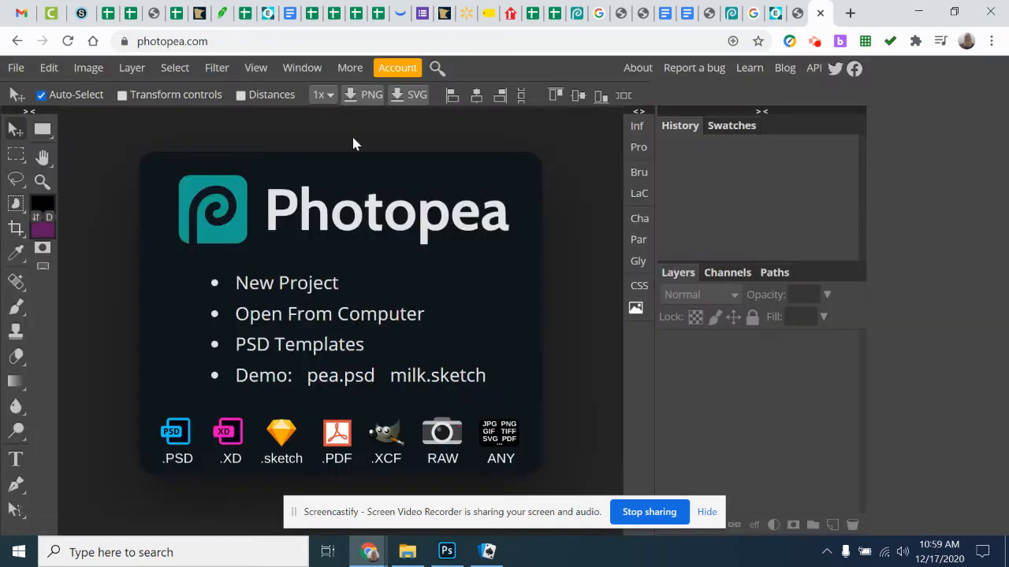
- Start a new blank project from the File menu
{"action": "left_click", "coordinate": [15, 68]}
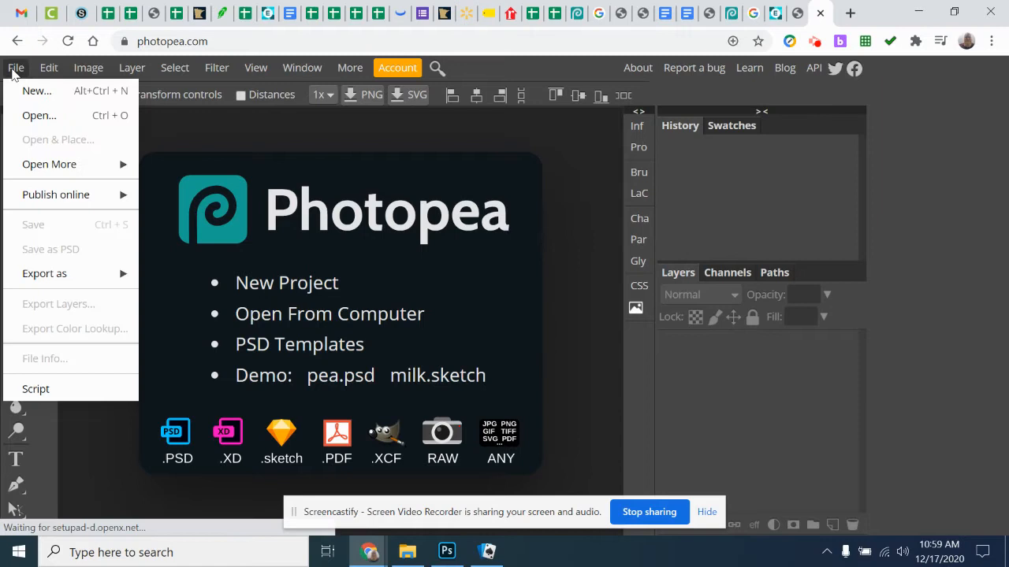
{"action": "mouse_move", "coordinate": [36, 90]}
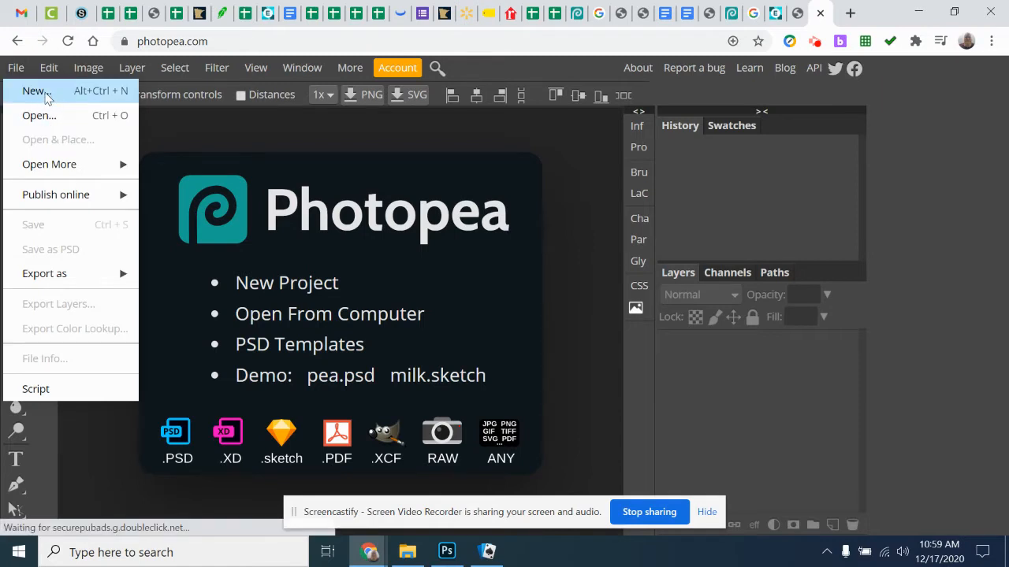
{"action": "left_click", "coordinate": [33, 89]}
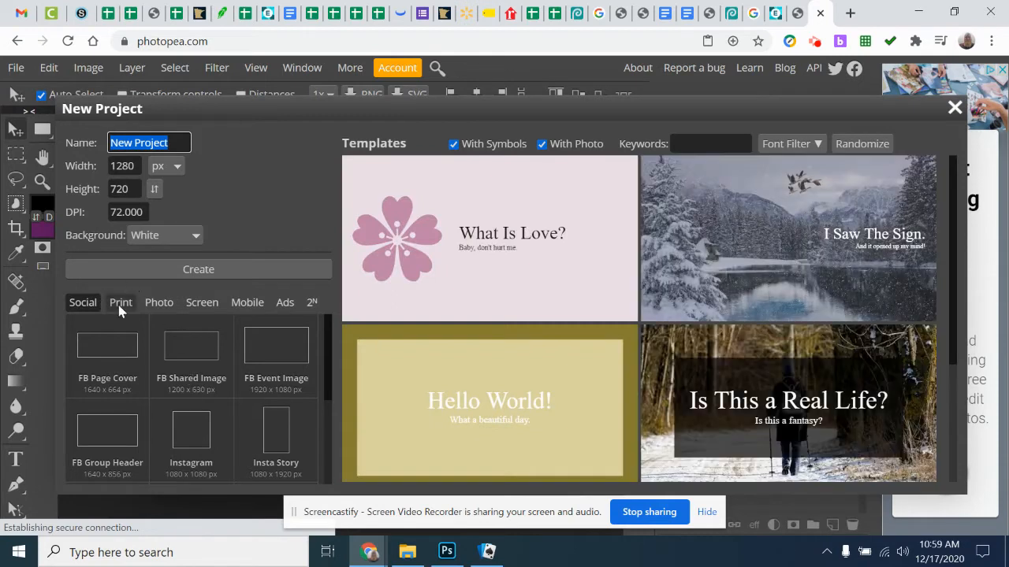
- Create a 6 × 4 inch, 300 DPI document from the Print presets
{"action": "left_click", "coordinate": [120, 303]}
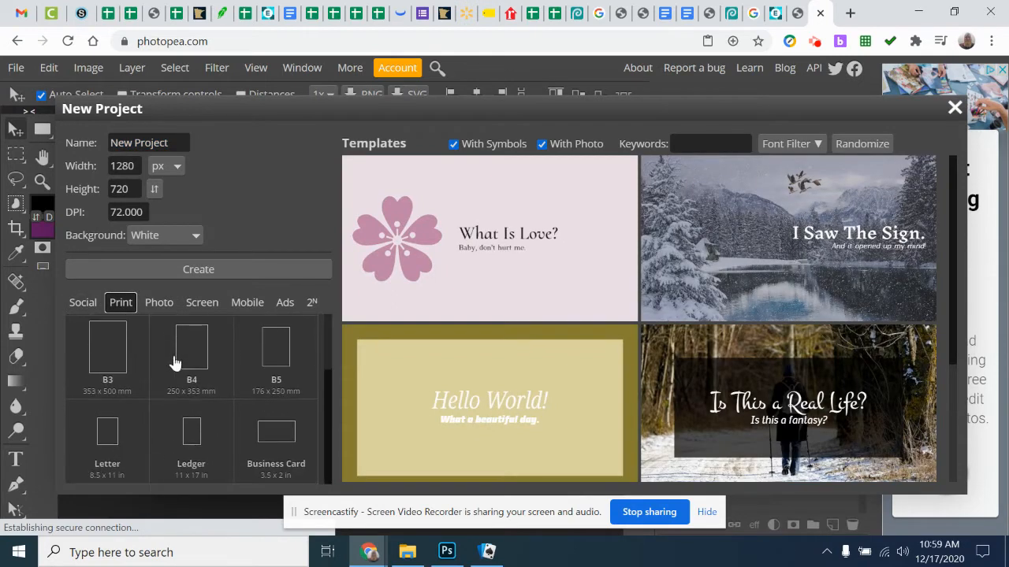
{"action": "left_click", "coordinate": [107, 441]}
{"action": "type", "text": "4"}
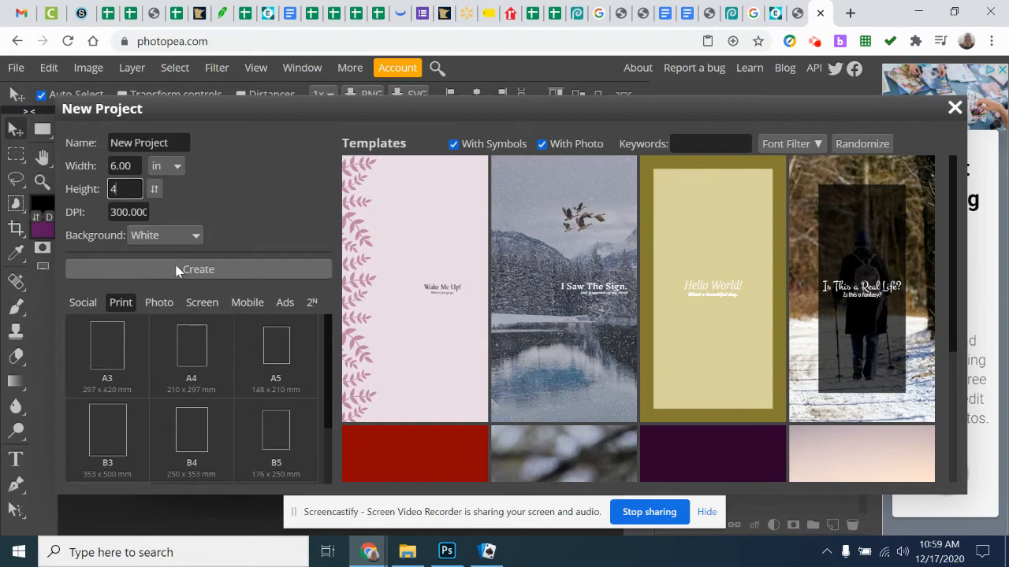
{"action": "left_click", "coordinate": [199, 268]}
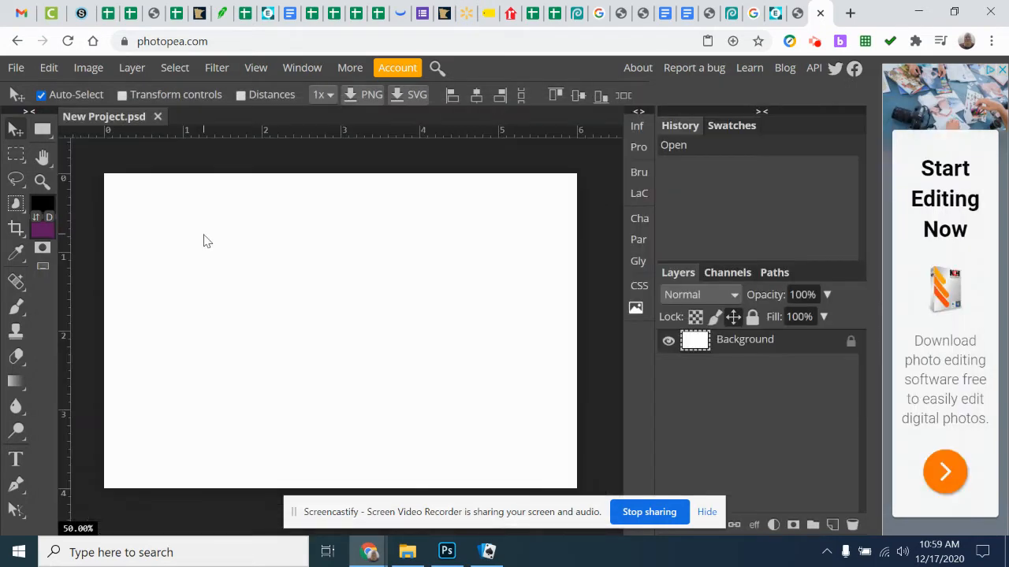
{"action": "mouse_move", "coordinate": [199, 315]}
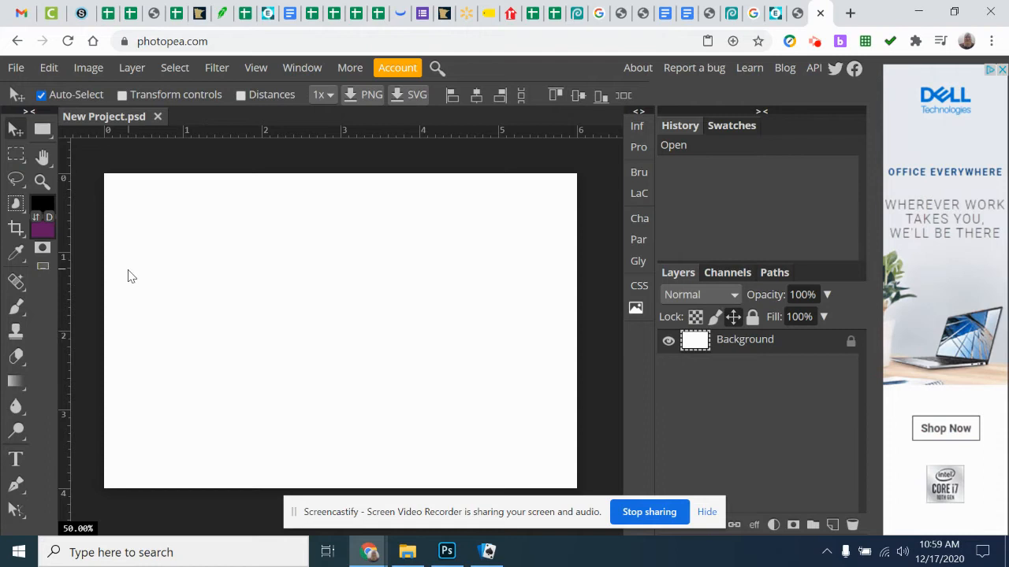
{"action": "mouse_move", "coordinate": [490, 397]}
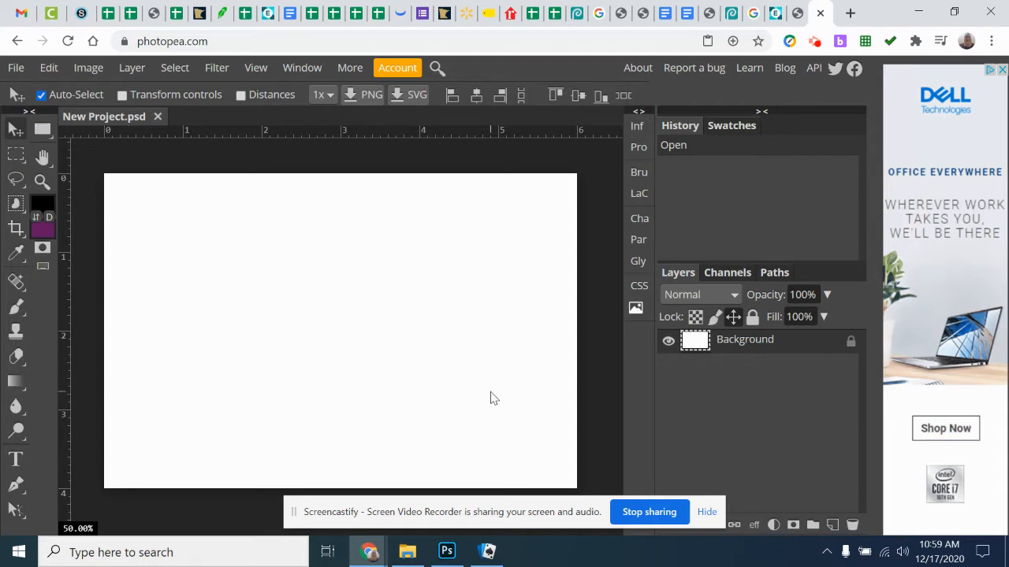
{"action": "mouse_move", "coordinate": [221, 304]}
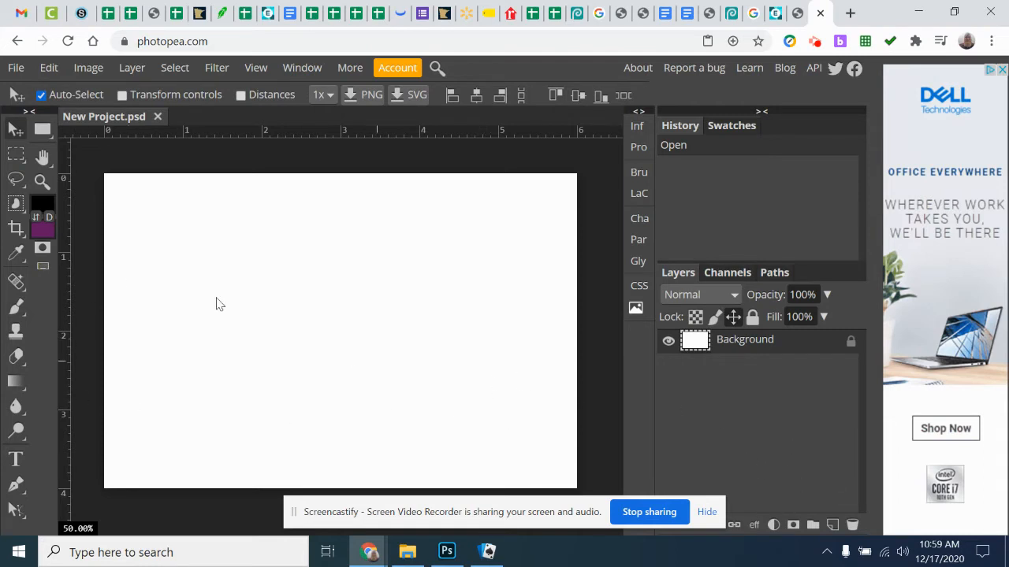
- Add an empty Layer 1 above the white Background layer
{"action": "left_click", "coordinate": [832, 523]}
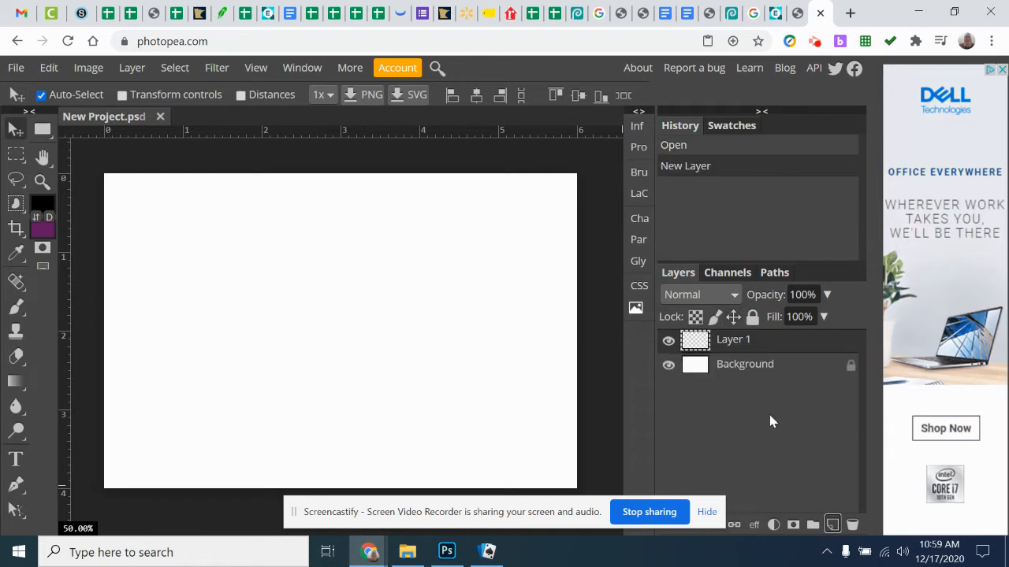
{"action": "mouse_move", "coordinate": [32, 276]}
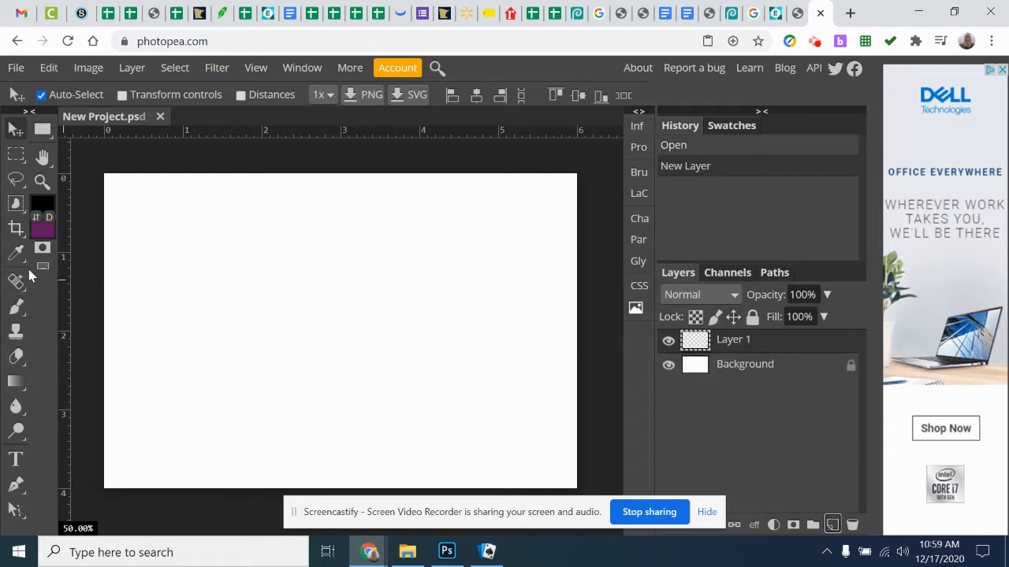
- Fill the selected top half with a vertical dark-teal-to-bright-cyan sky gradient
{"action": "left_click_drag", "start_coordinate": [104, 177], "coordinate": [328, 253]}
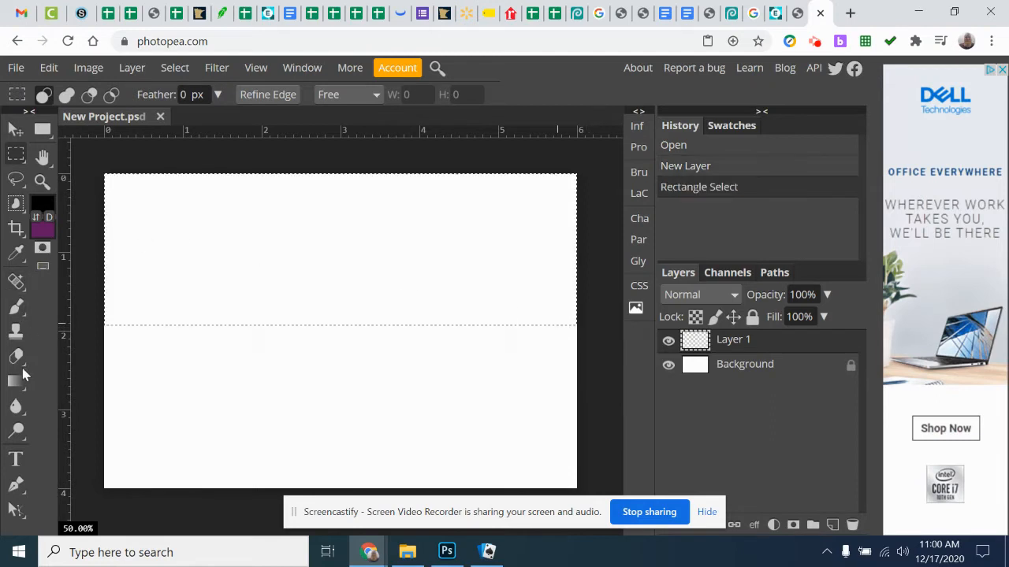
{"action": "left_click", "coordinate": [43, 203]}
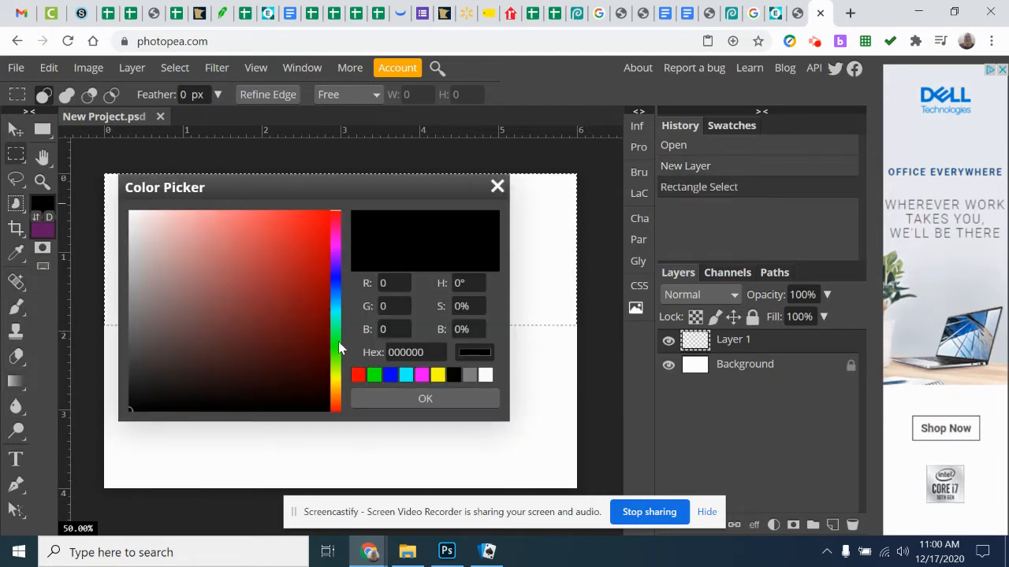
{"action": "left_click", "coordinate": [425, 398]}
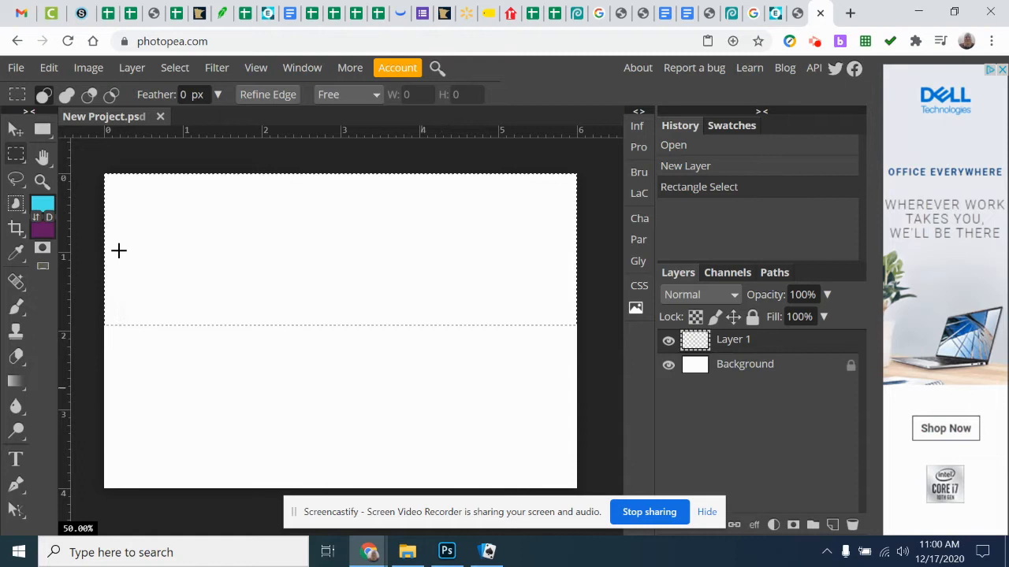
{"action": "left_click", "coordinate": [42, 204]}
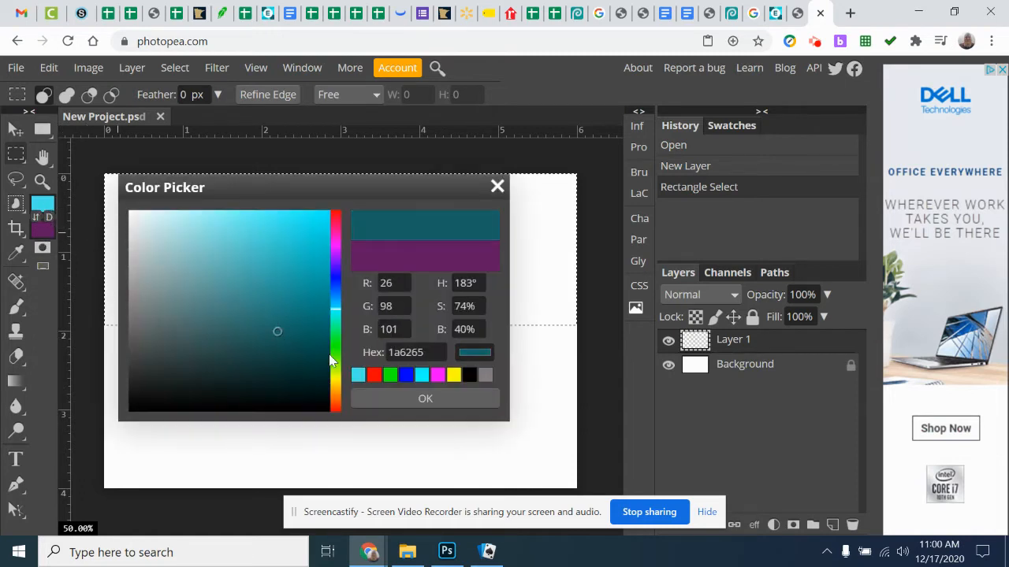
{"action": "left_click", "coordinate": [425, 397]}
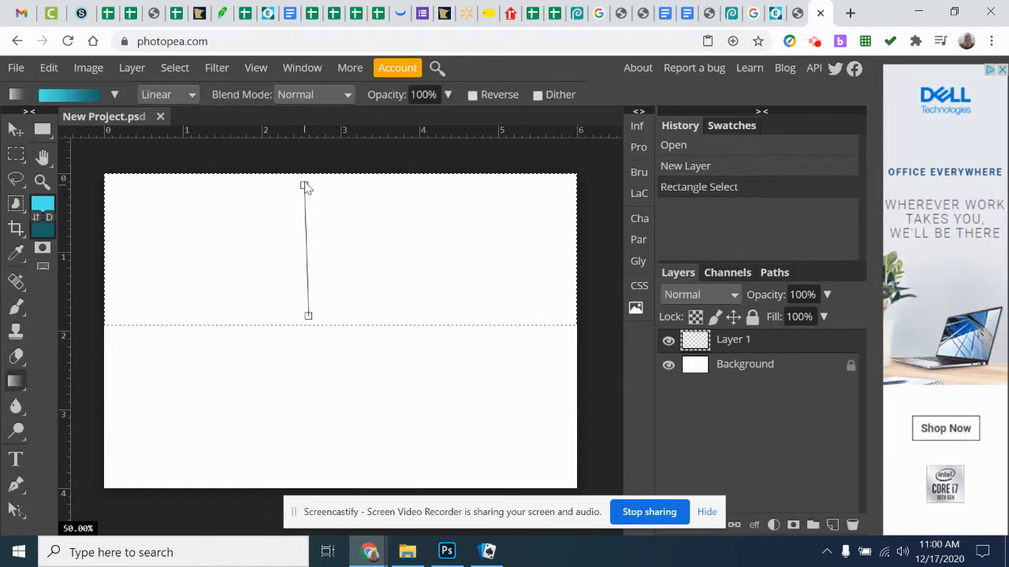
{"action": "left_click_drag", "start_coordinate": [307, 188], "coordinate": [307, 315]}
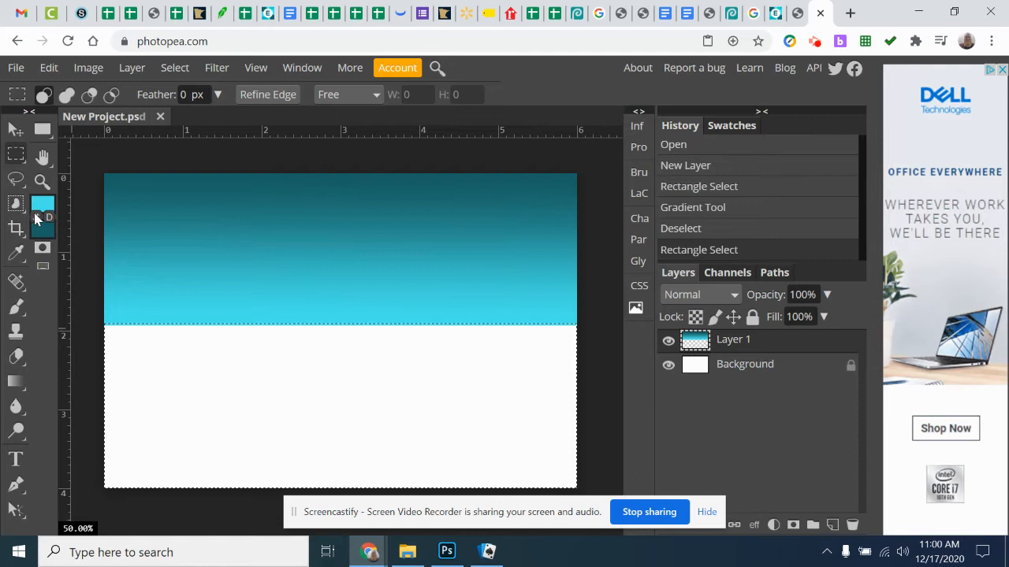
- Fill the bottom half with a light-to-dark green grass gradient and add Layer 2 above
{"action": "left_click", "coordinate": [43, 205]}
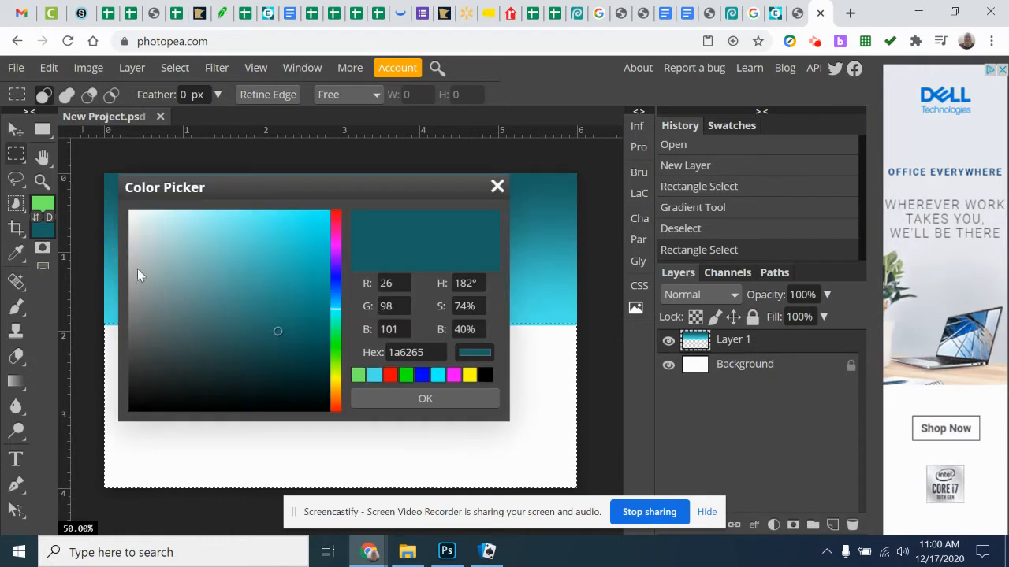
{"action": "left_click", "coordinate": [309, 350]}
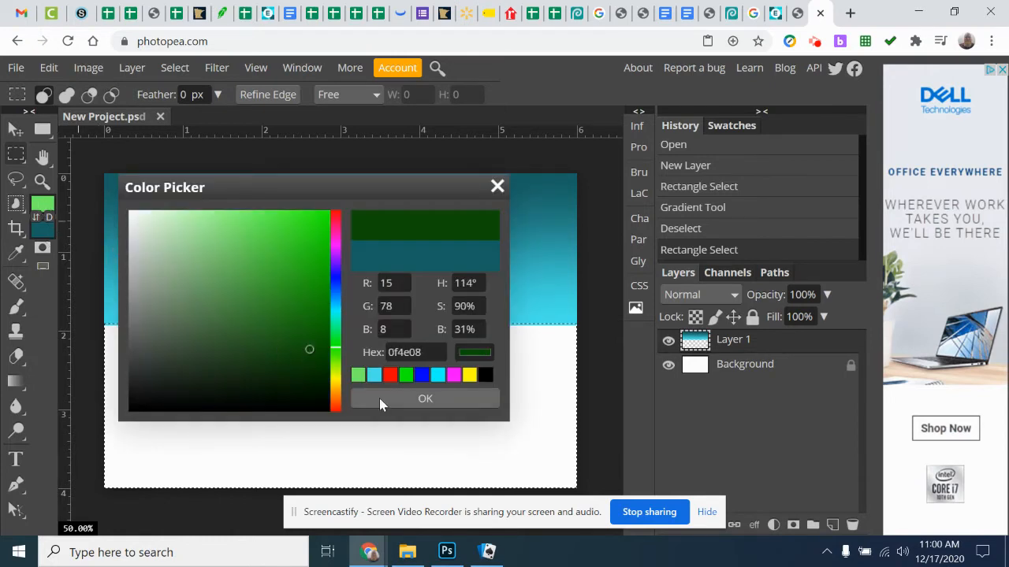
{"action": "left_click", "coordinate": [426, 397]}
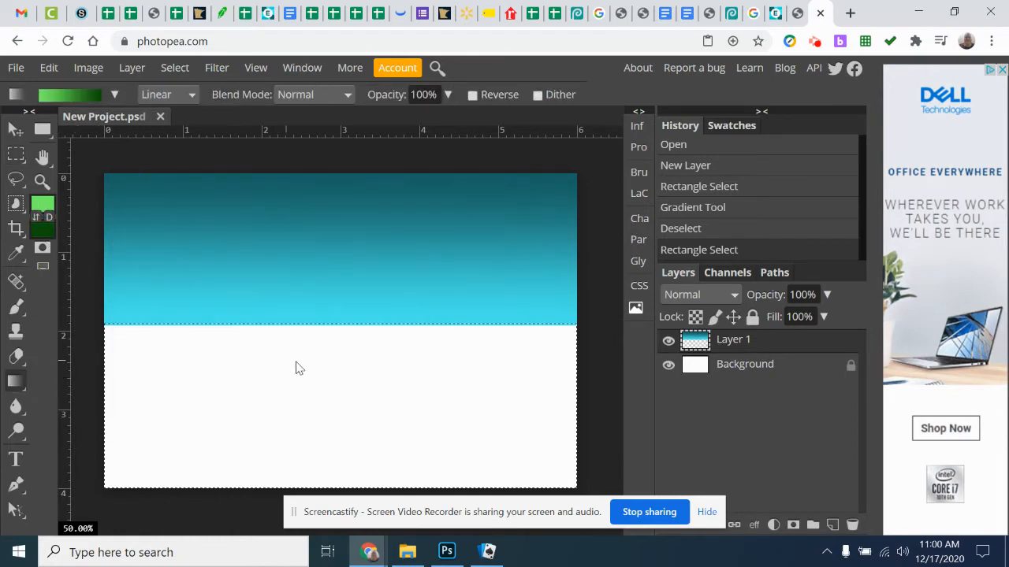
{"action": "left_click_drag", "start_coordinate": [290, 334], "coordinate": [290, 481]}
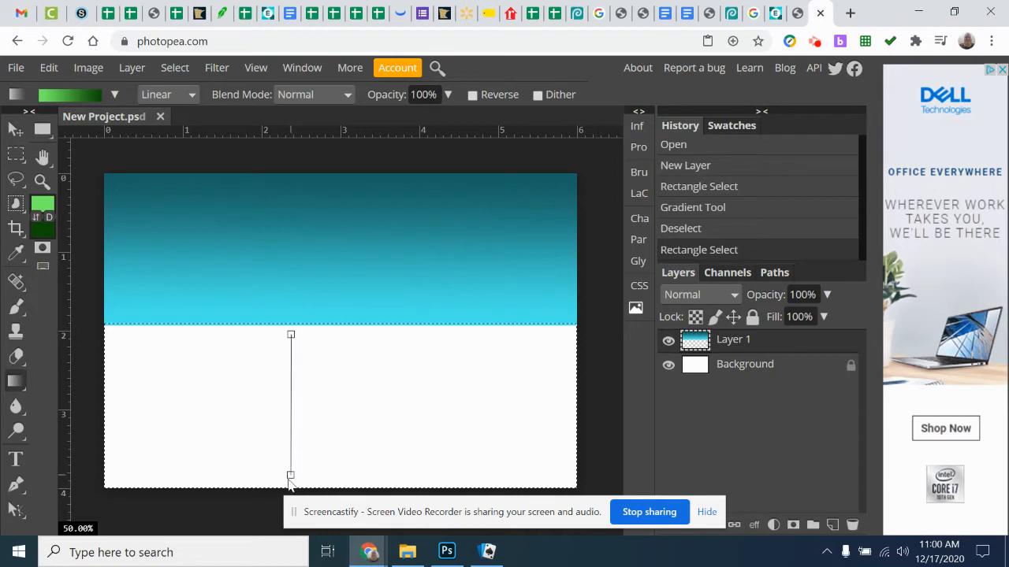
{"action": "left_click_drag", "start_coordinate": [290, 334], "coordinate": [290, 476]}
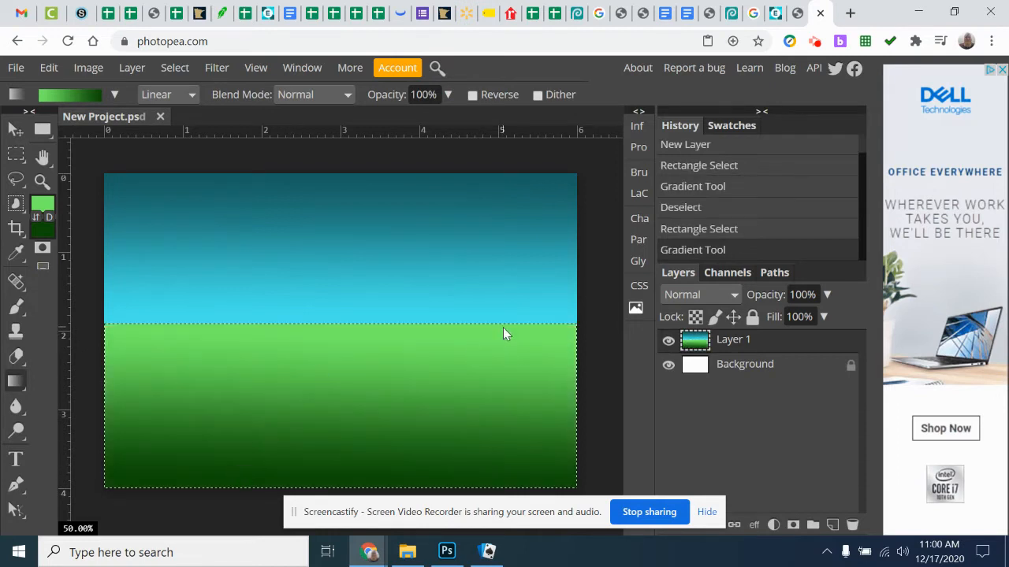
{"action": "left_click", "coordinate": [832, 523]}
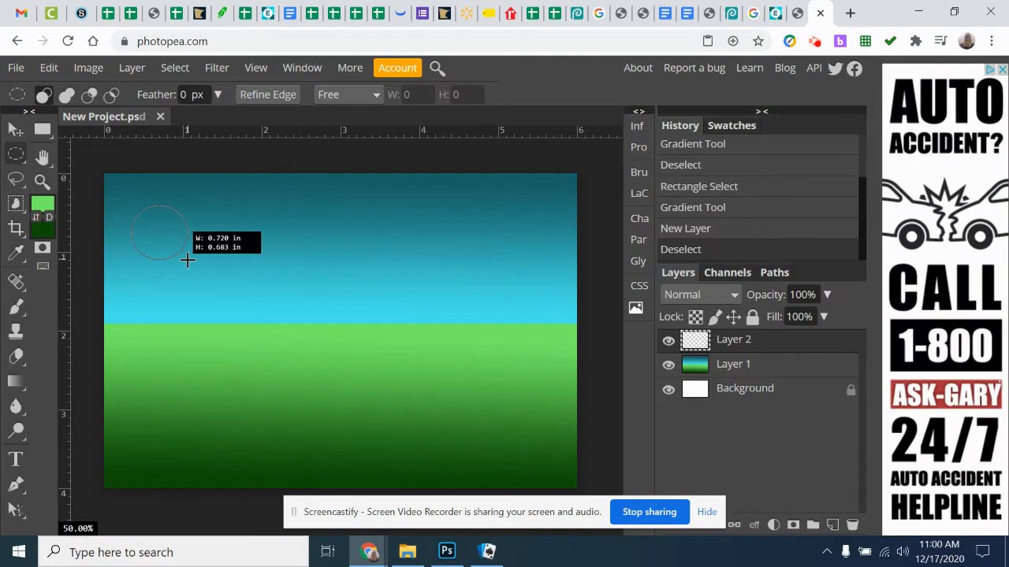
- Set the colour to purple and choose a radial gradient shape for the ball
{"action": "left_click", "coordinate": [43, 205]}
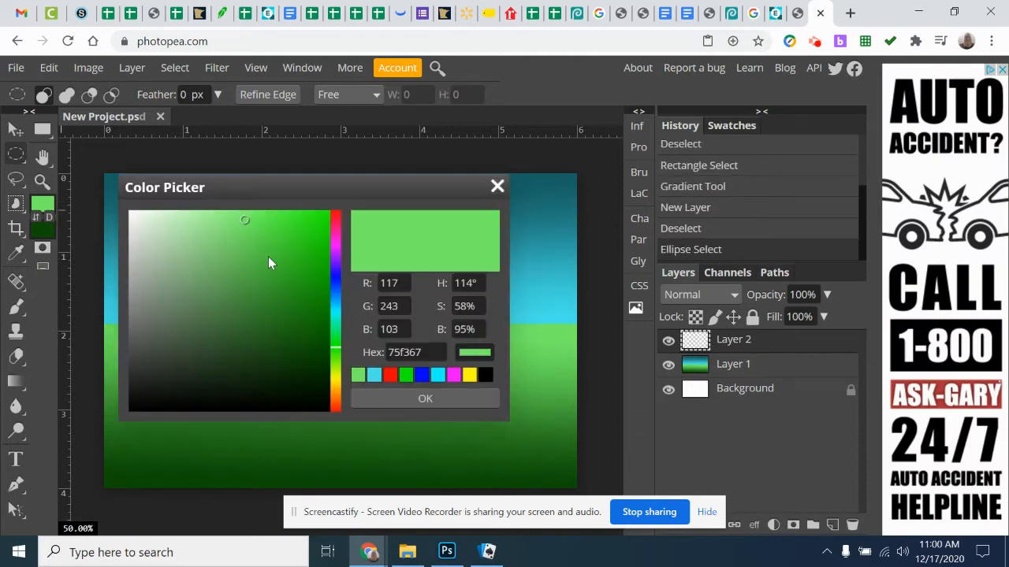
{"action": "left_click", "coordinate": [335, 244]}
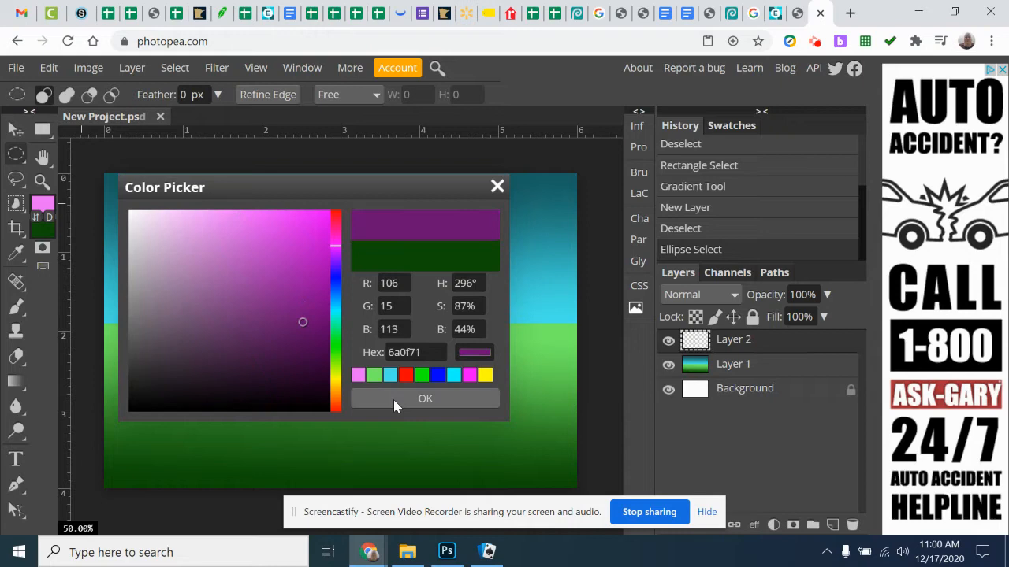
{"action": "left_click", "coordinate": [426, 397]}
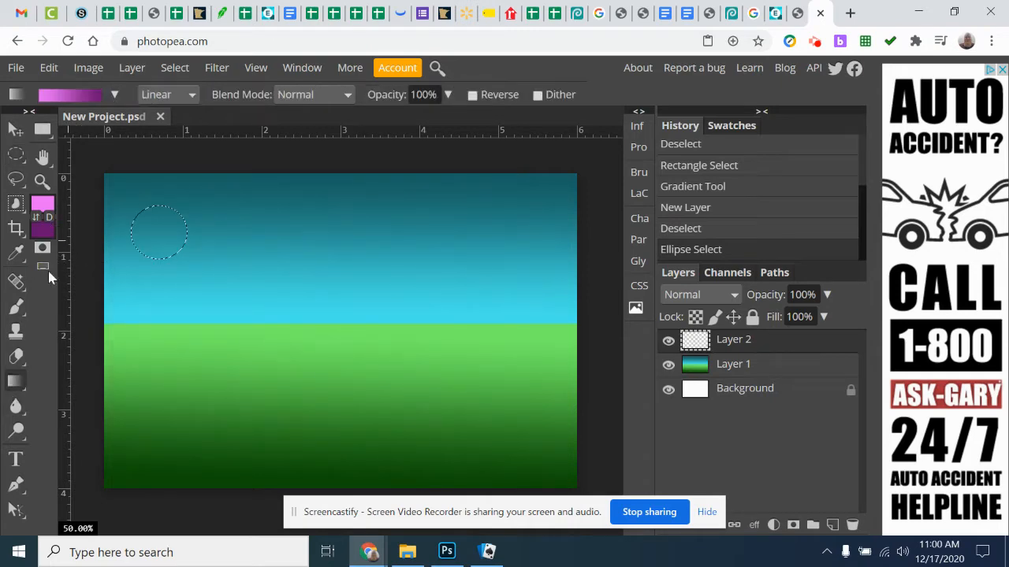
{"action": "left_click", "coordinate": [167, 94]}
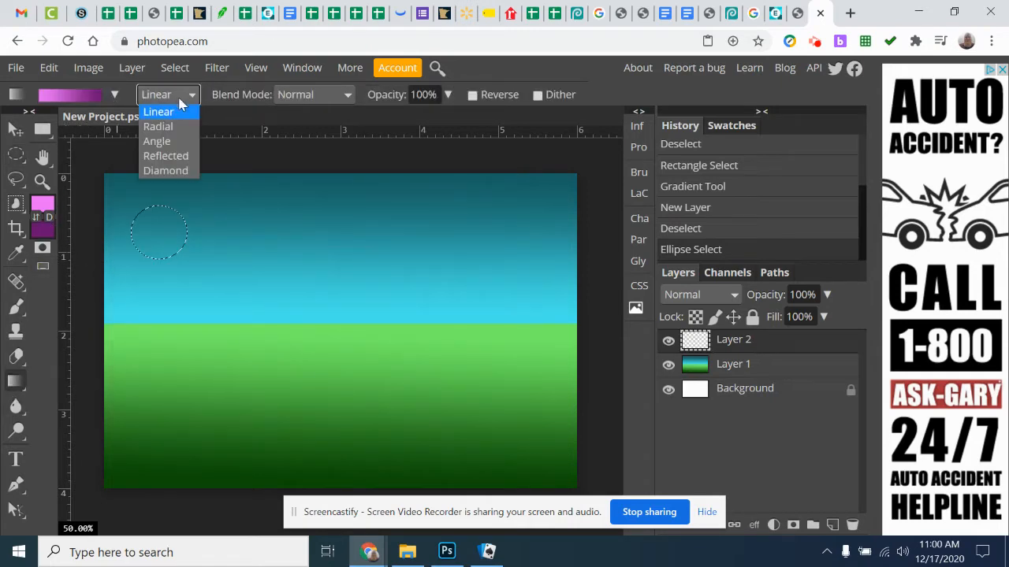
{"action": "left_click", "coordinate": [158, 126]}
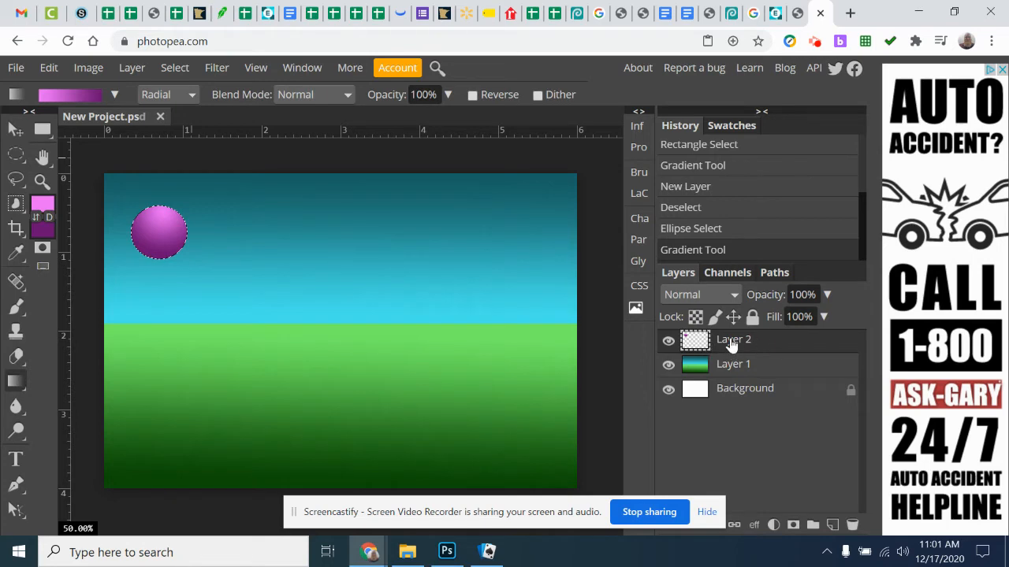
{"action": "mouse_move", "coordinate": [773, 343]}
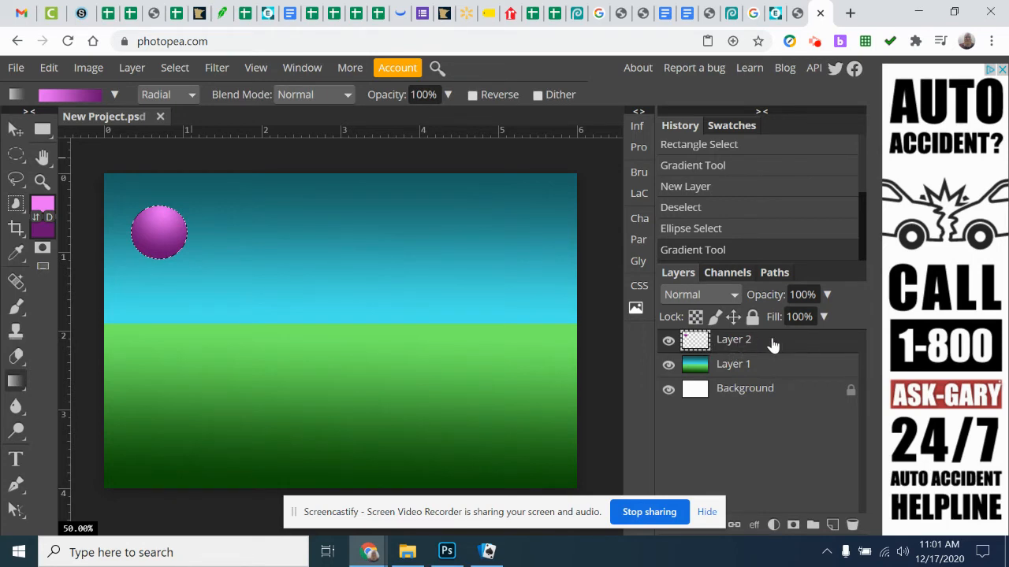
- Browse the Edit and Layer menus before renaming the ball layer
{"action": "left_click", "coordinate": [47, 66]}
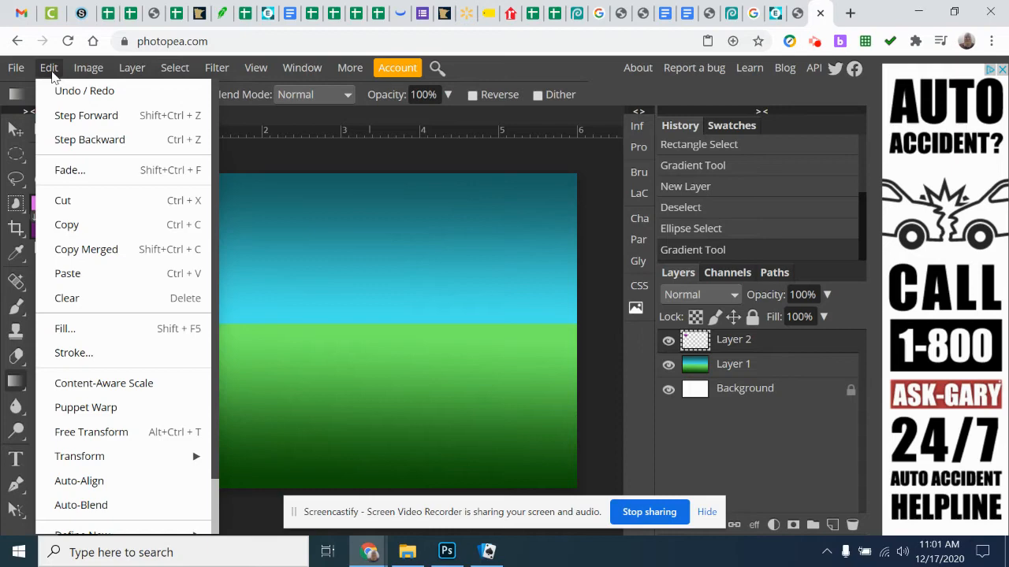
{"action": "left_click", "coordinate": [132, 68]}
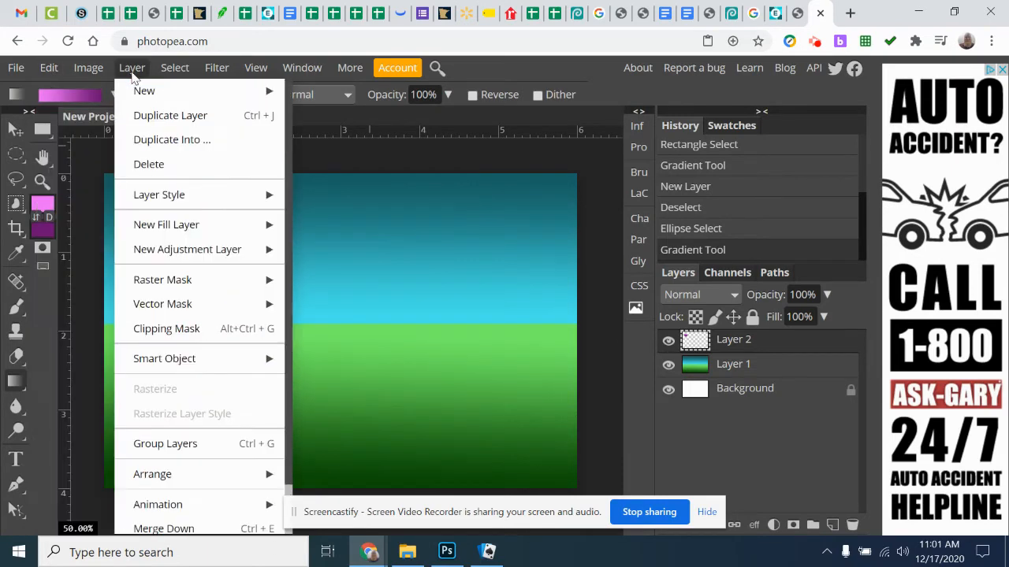
{"action": "mouse_move", "coordinate": [157, 473]}
{"action": "type", "text": "_a_"}
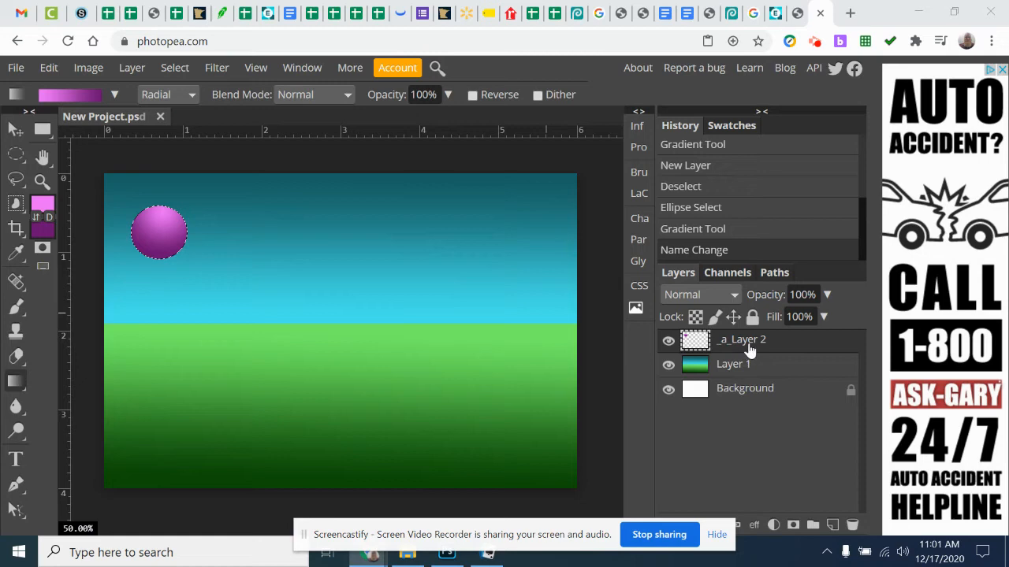
{"action": "mouse_move", "coordinate": [706, 383]}
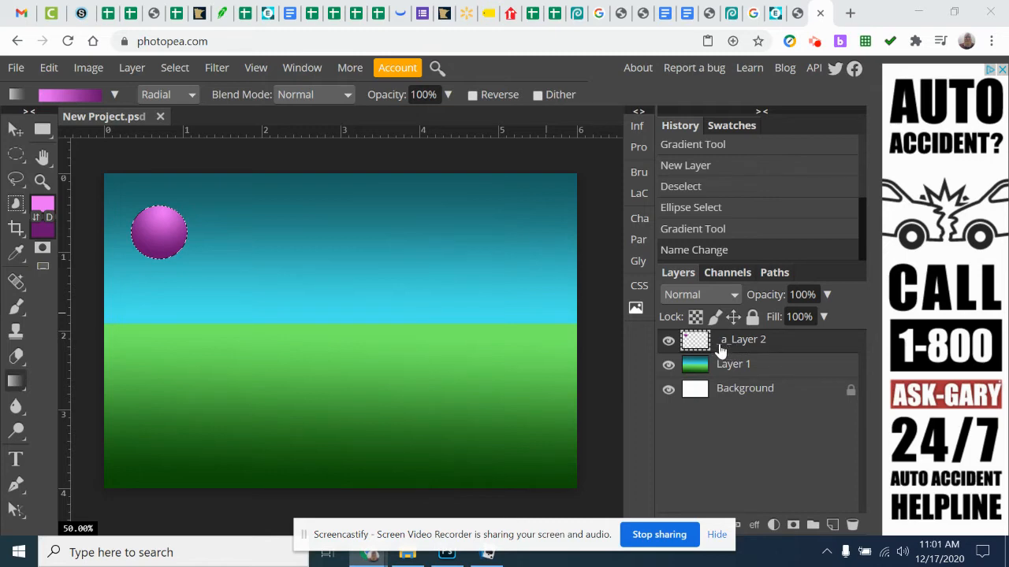
{"action": "mouse_move", "coordinate": [737, 384]}
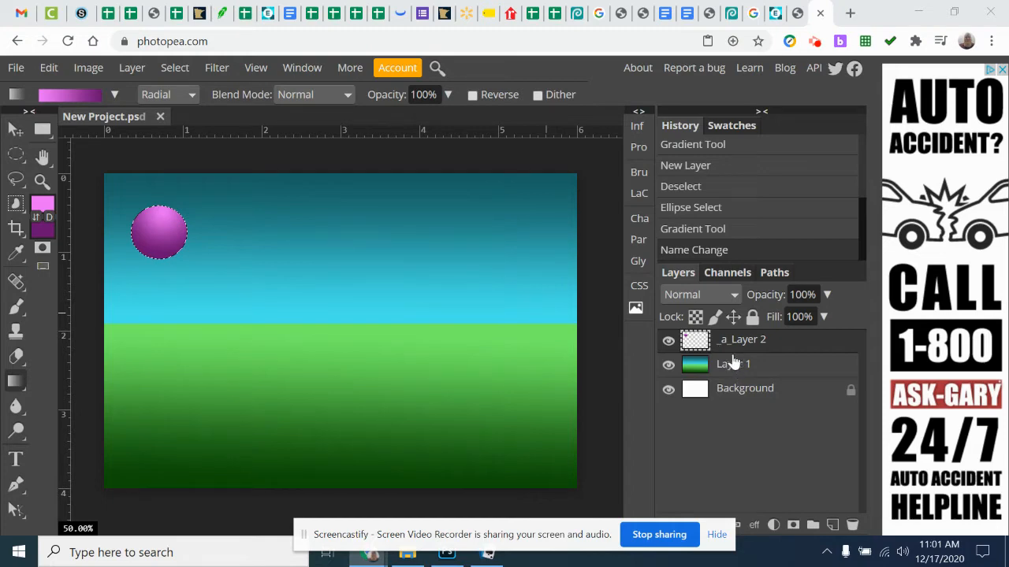
{"action": "mouse_move", "coordinate": [734, 353]}
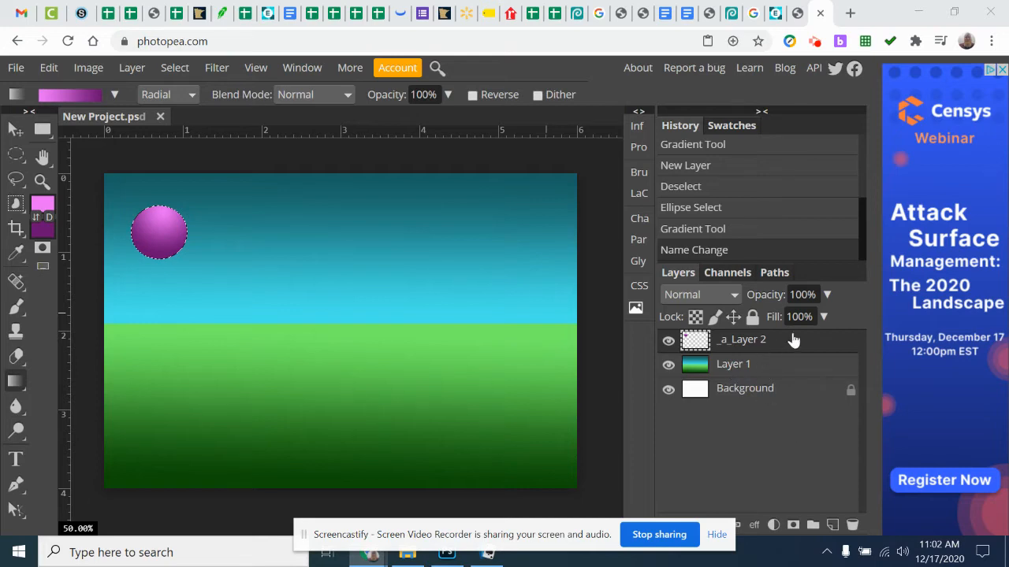
- Duplicate the ball layer, move the copy down-right, and duplicate it again
{"action": "right_click", "coordinate": [740, 339]}
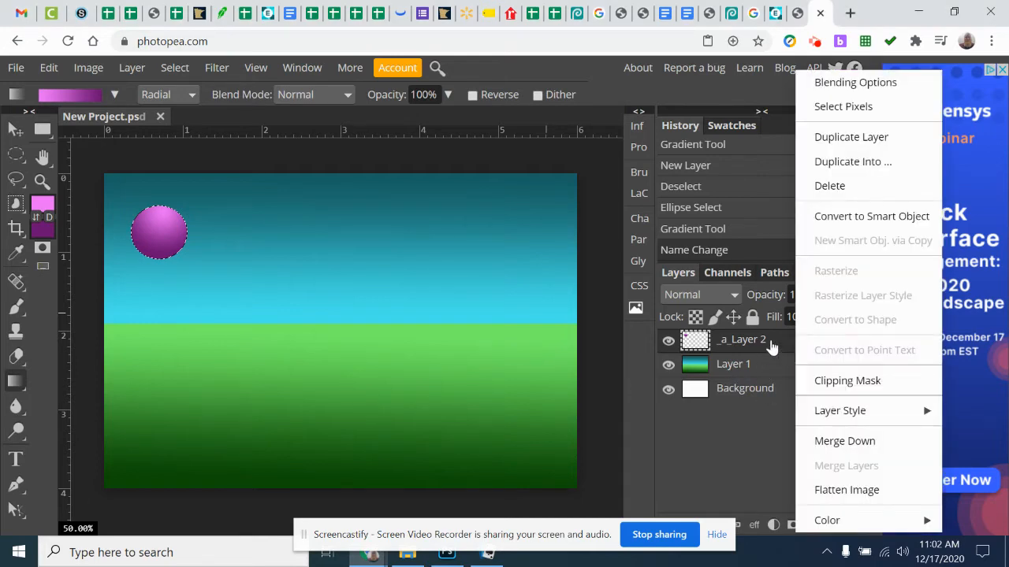
{"action": "left_click", "coordinate": [851, 135]}
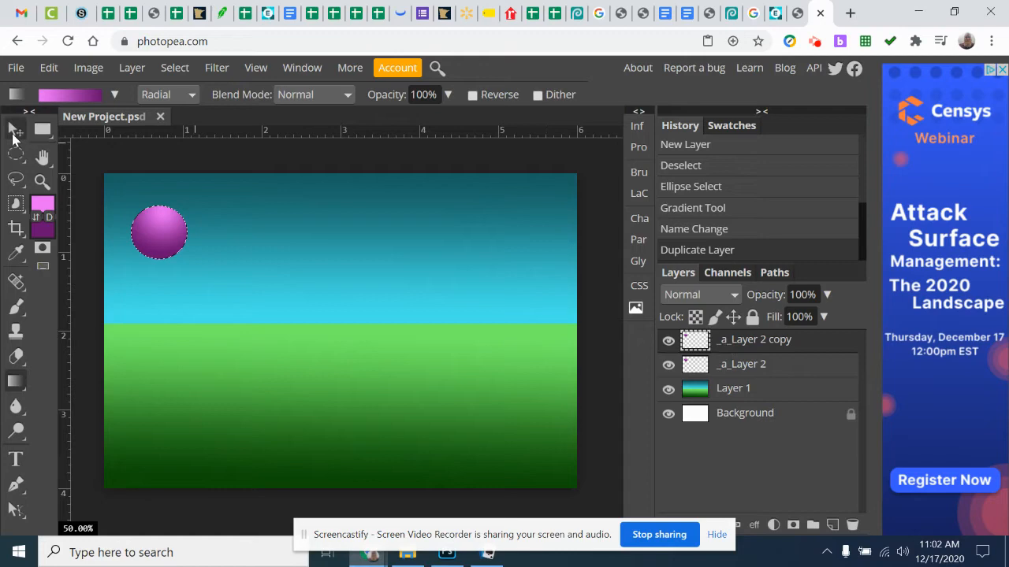
{"action": "left_click_drag", "start_coordinate": [157, 233], "coordinate": [172, 251]}
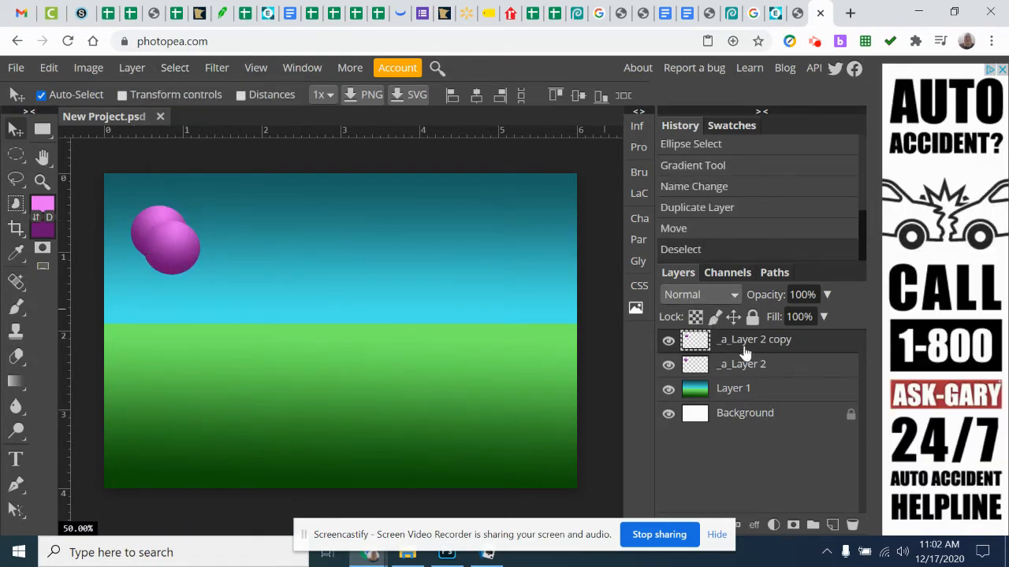
{"action": "right_click", "coordinate": [753, 338]}
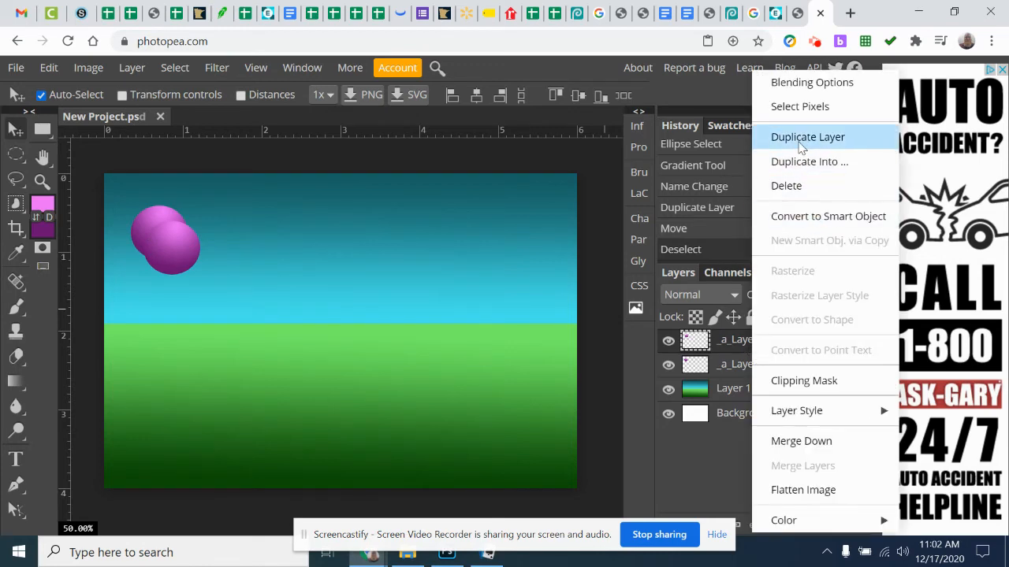
{"action": "left_click", "coordinate": [807, 135]}
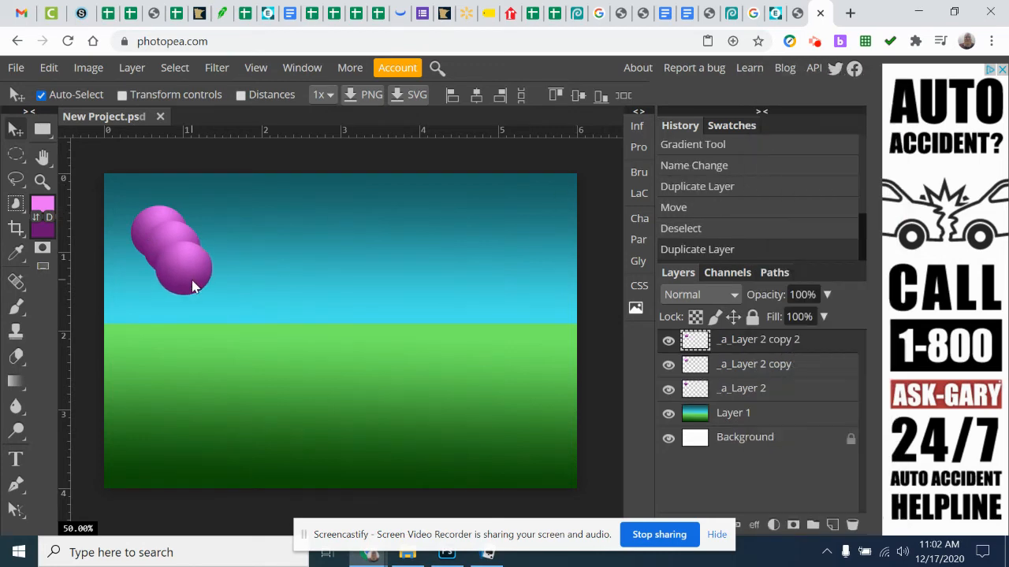
- Duplicate the ball twice more and position the lowest copy to continue the diagonal chain
{"action": "right_click", "coordinate": [758, 338]}
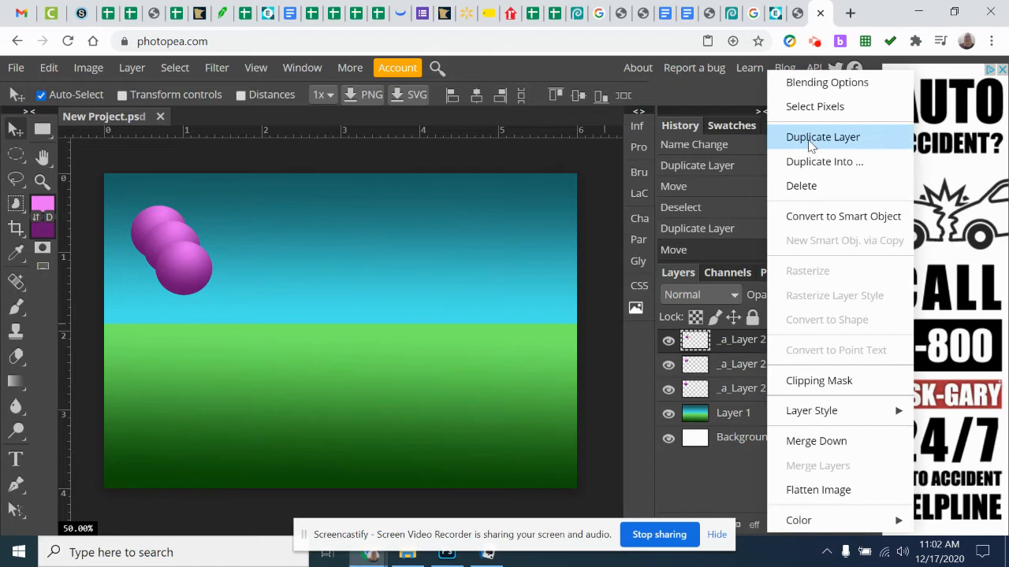
{"action": "left_click", "coordinate": [822, 136]}
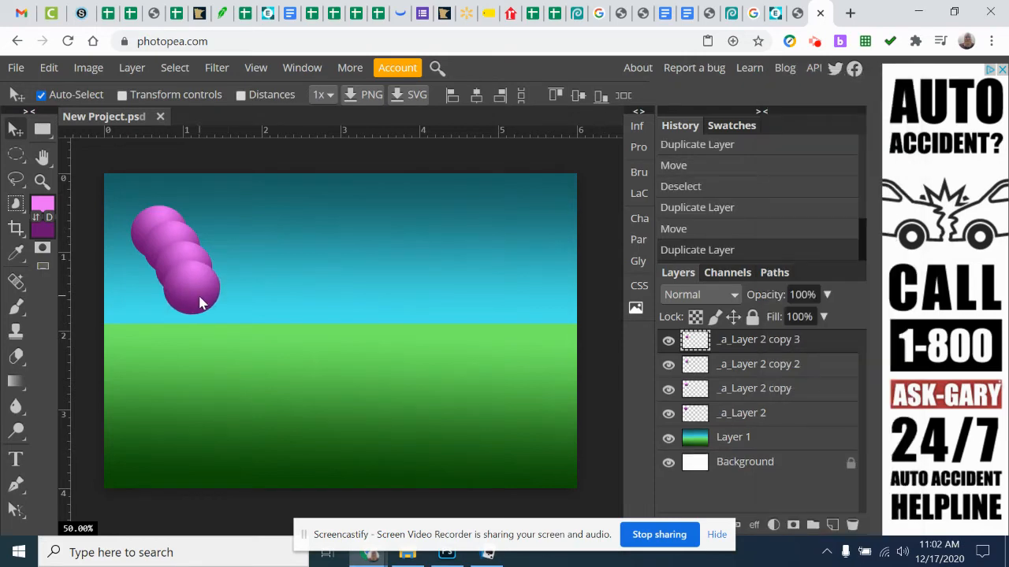
{"action": "right_click", "coordinate": [756, 339]}
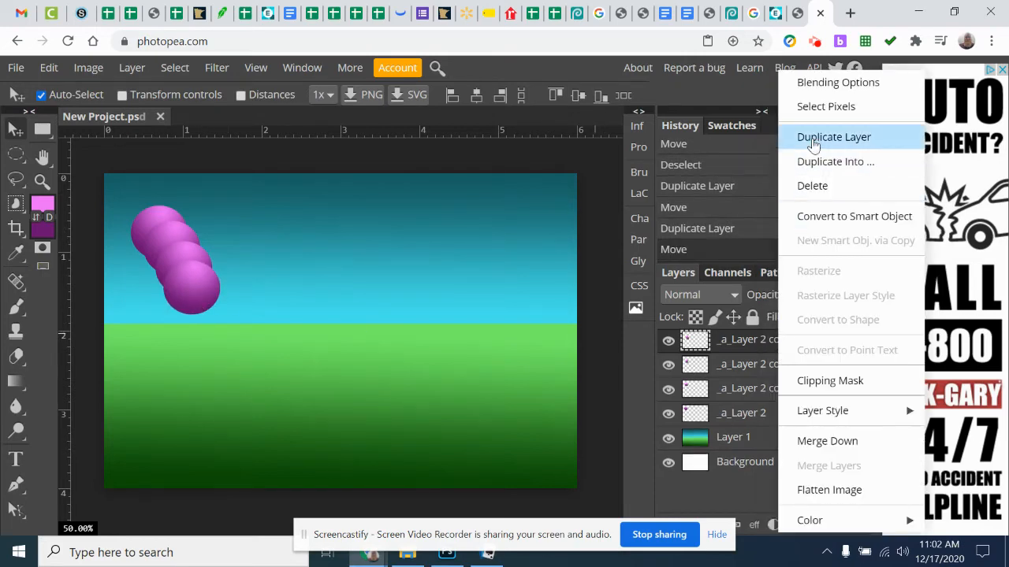
{"action": "left_click", "coordinate": [832, 135]}
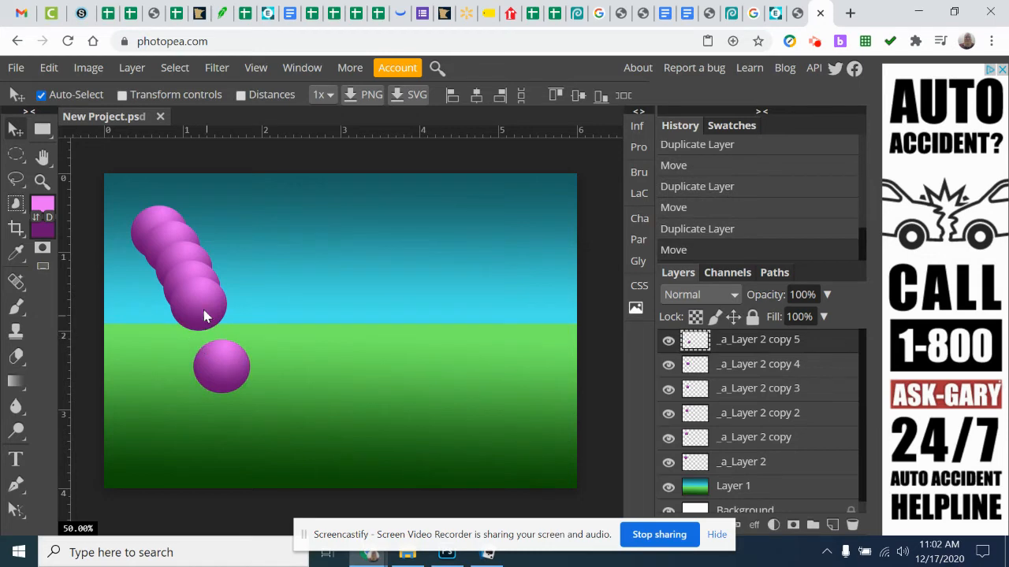
{"action": "mouse_move", "coordinate": [222, 380]}
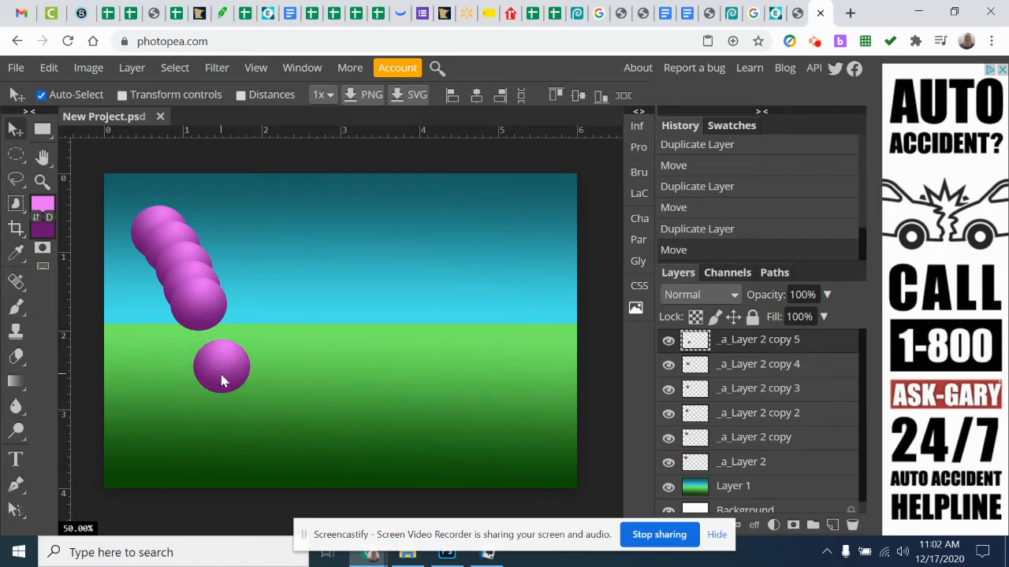
{"action": "left_click_drag", "start_coordinate": [221, 366], "coordinate": [205, 323]}
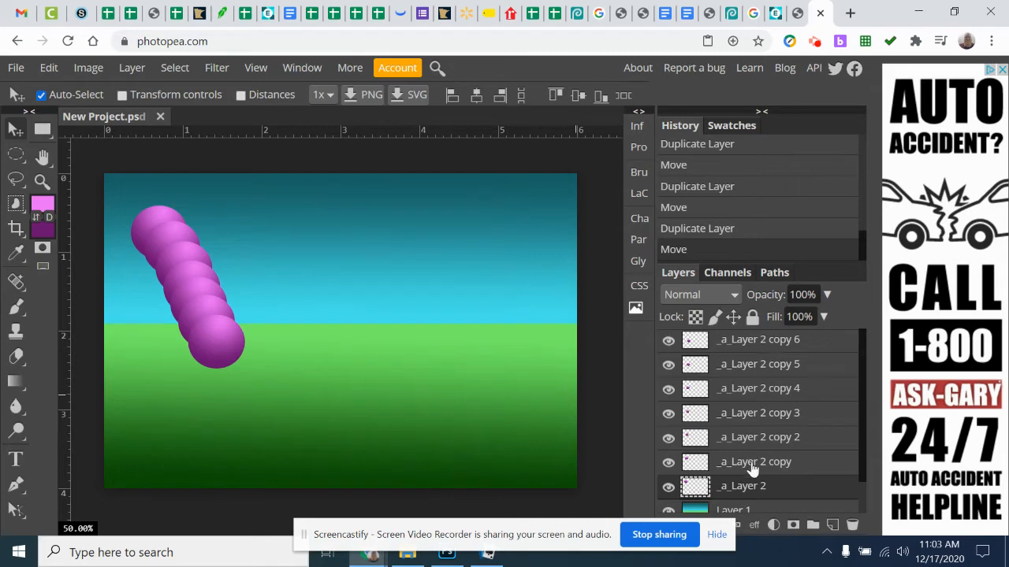
{"action": "left_click", "coordinate": [16, 66]}
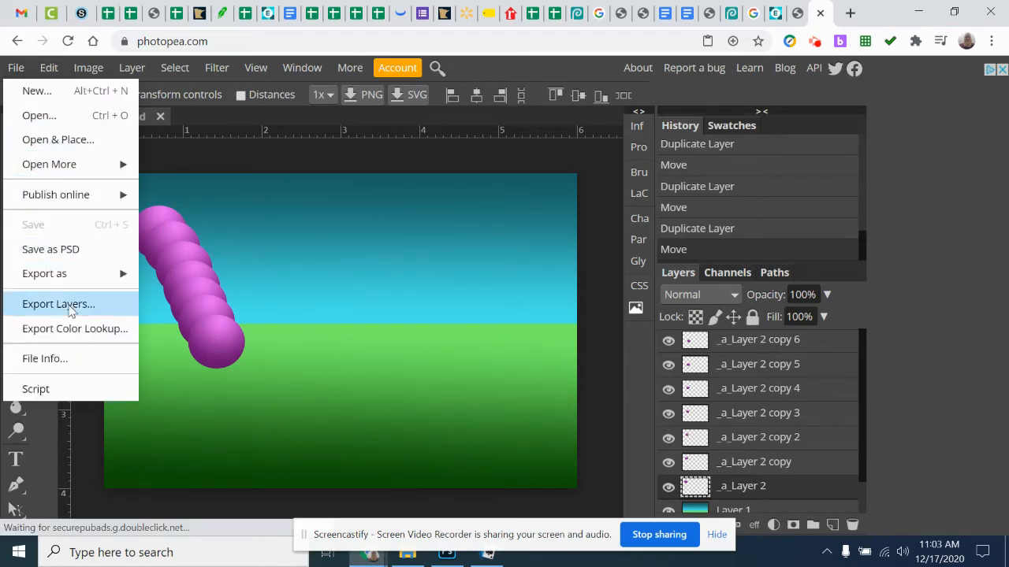
{"action": "mouse_move", "coordinate": [44, 274]}
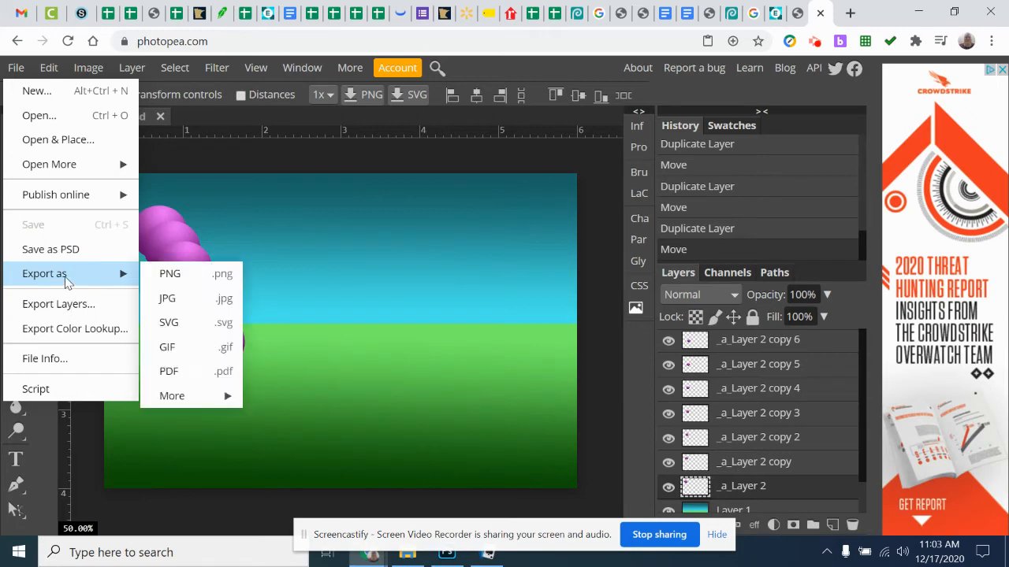
{"action": "mouse_move", "coordinate": [167, 347]}
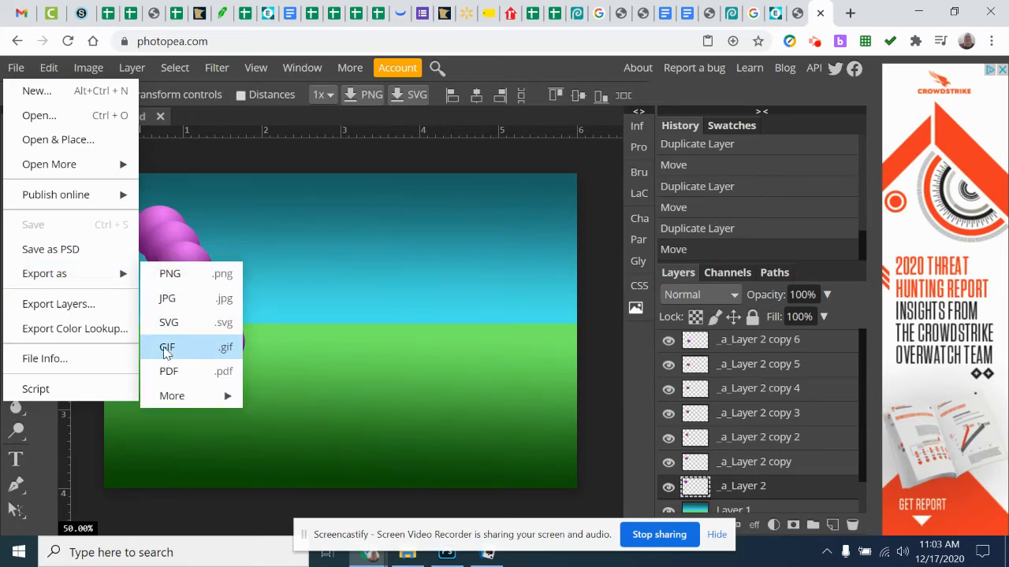
{"action": "left_click", "coordinate": [167, 347]}
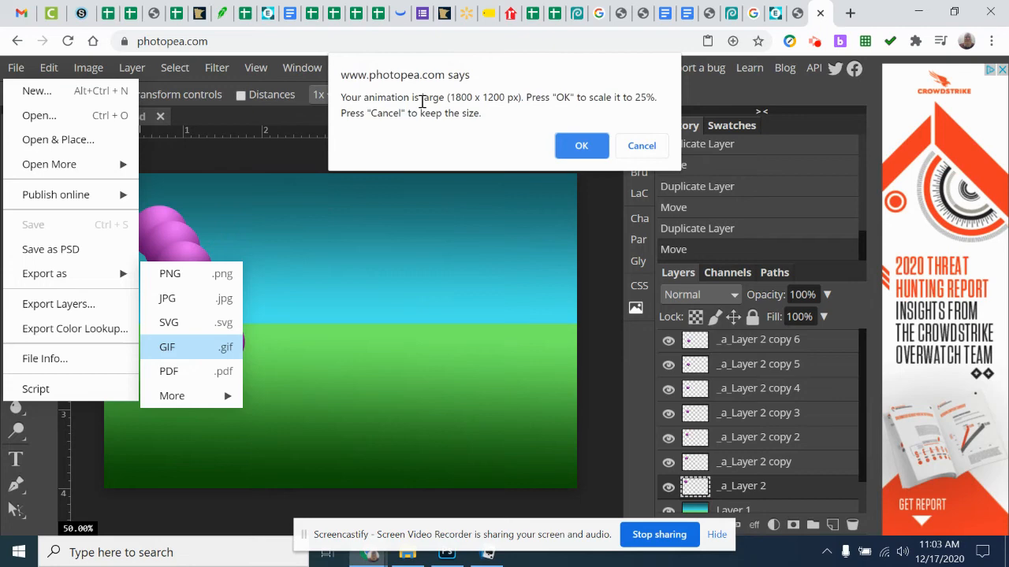
{"action": "mouse_move", "coordinate": [551, 104]}
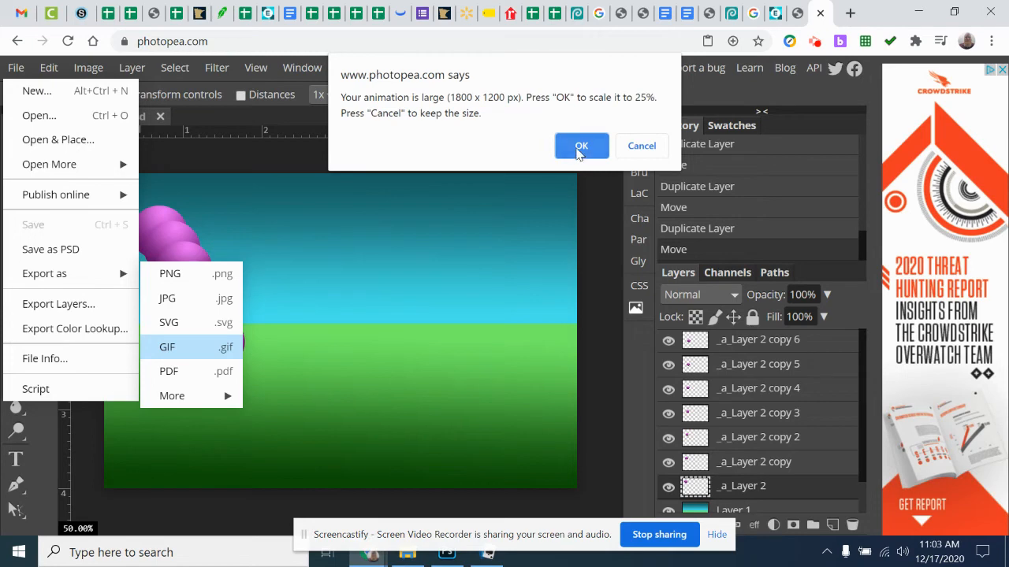
{"action": "left_click", "coordinate": [580, 145]}
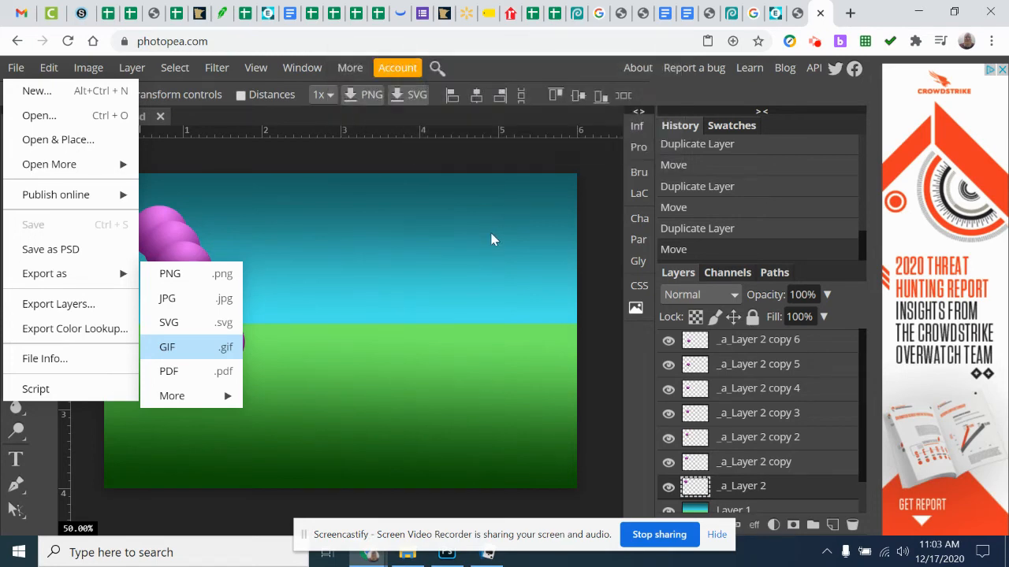
{"action": "mouse_move", "coordinate": [224, 313]}
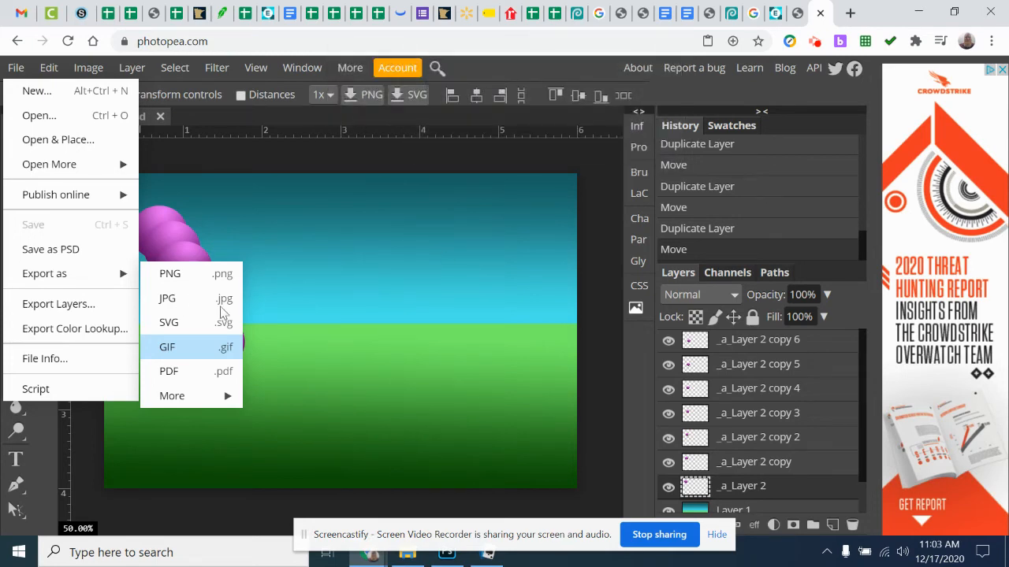
{"action": "left_click", "coordinate": [168, 347]}
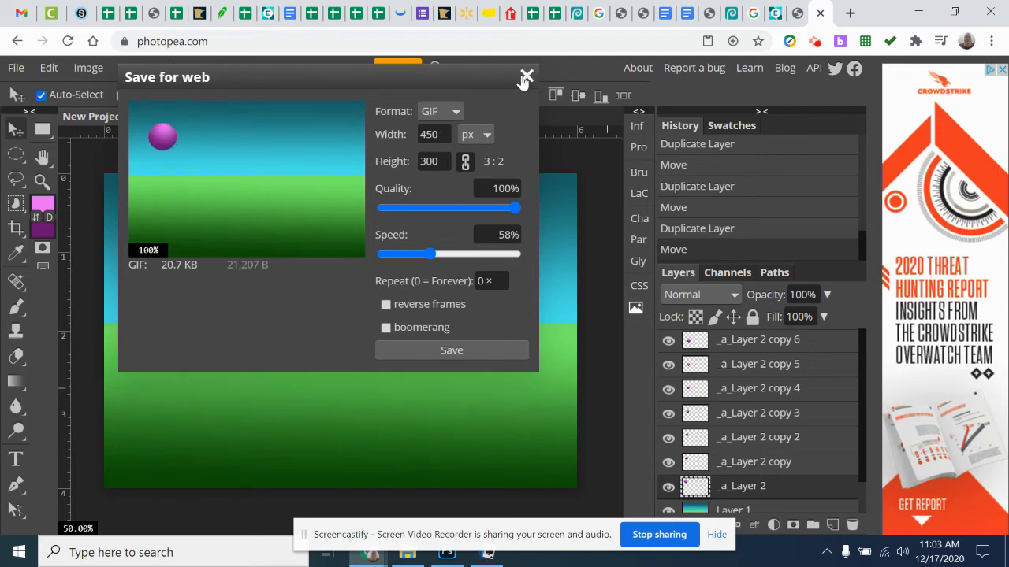
{"action": "left_click", "coordinate": [526, 78]}
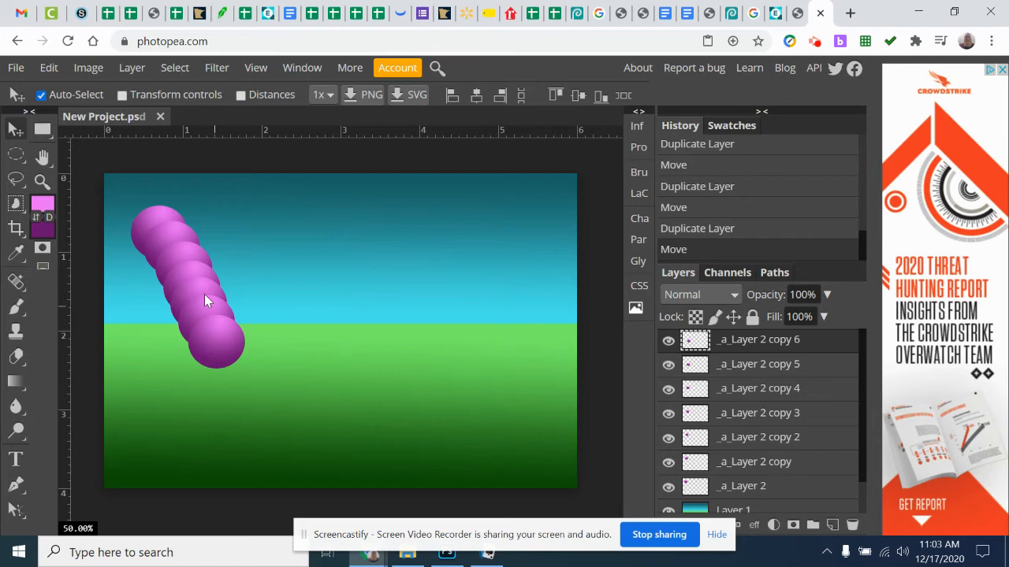
{"action": "mouse_move", "coordinate": [233, 398]}
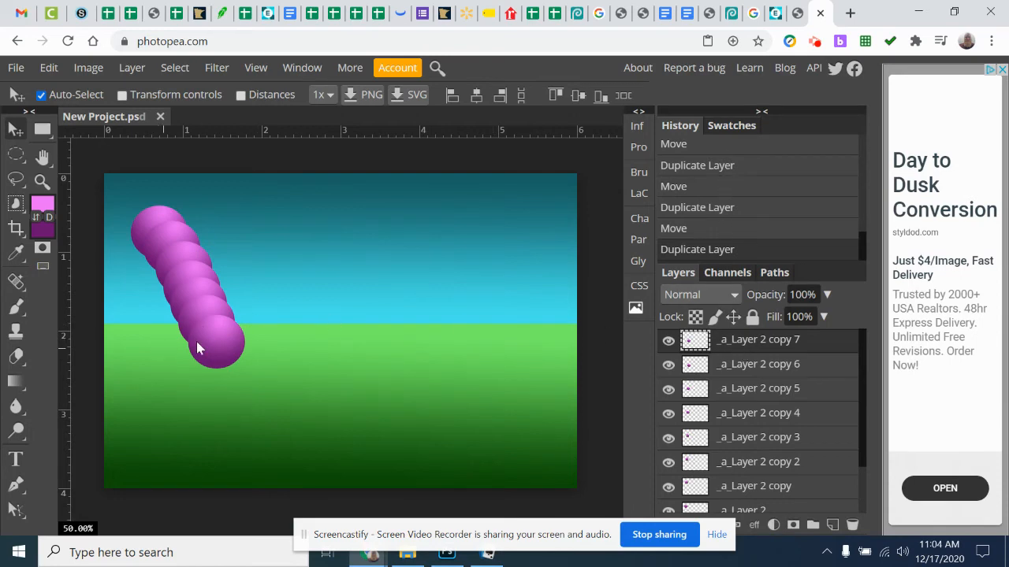
- Squash the lowest ball copy wider with Free Transform and duplicate the top ball layer
{"action": "left_click", "coordinate": [47, 67]}
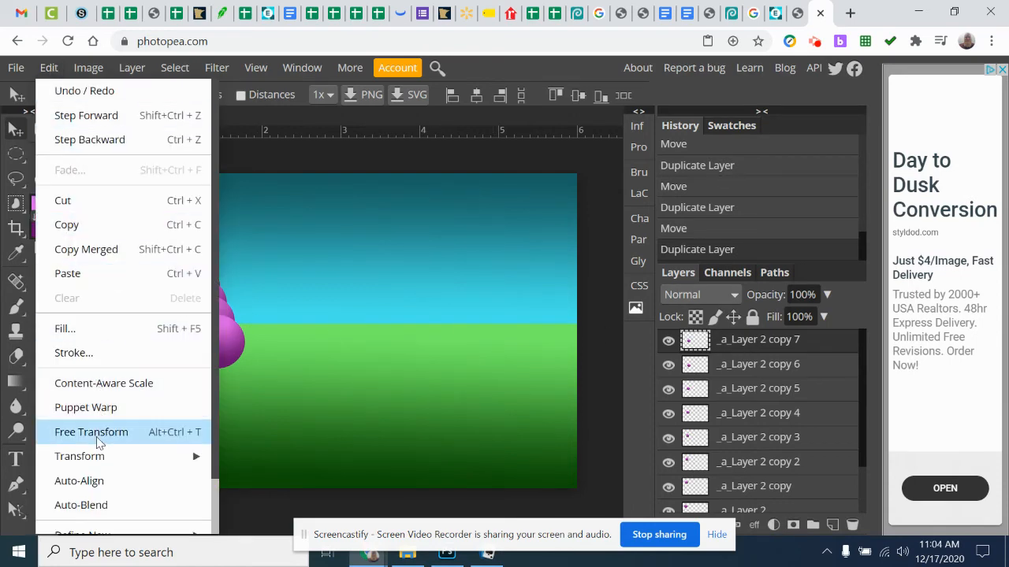
{"action": "left_click", "coordinate": [91, 432]}
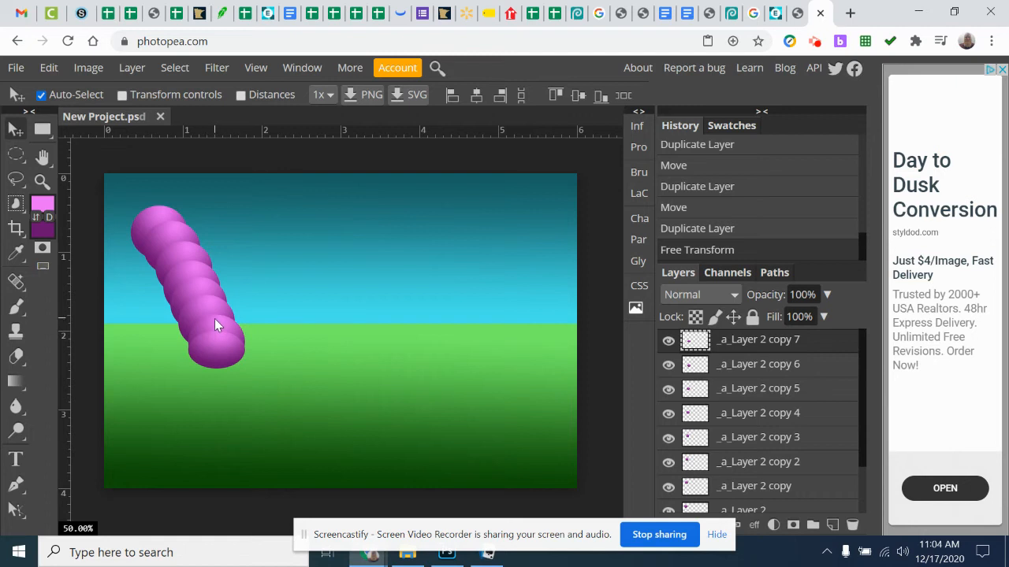
{"action": "mouse_move", "coordinate": [219, 353]}
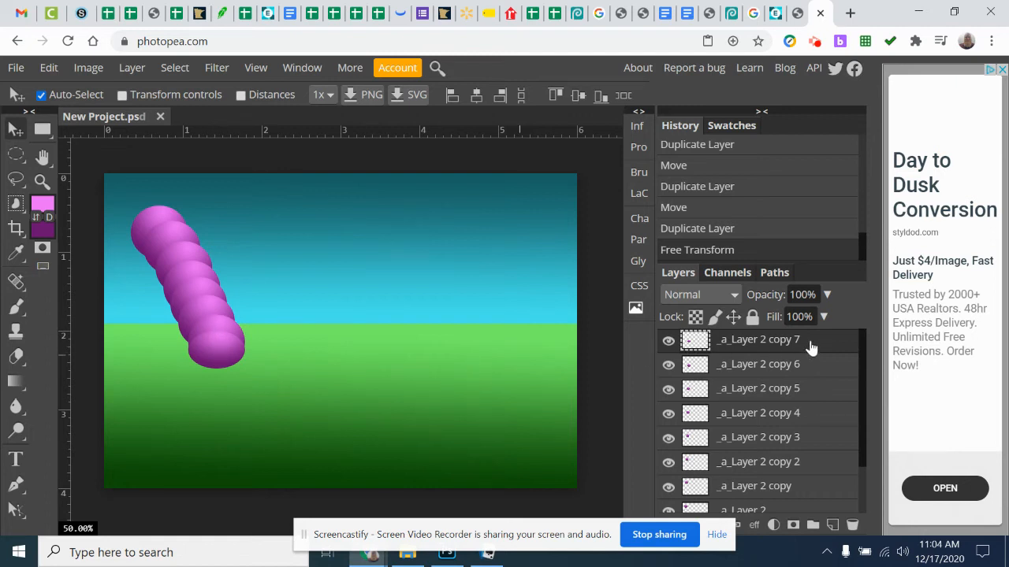
{"action": "right_click", "coordinate": [756, 339]}
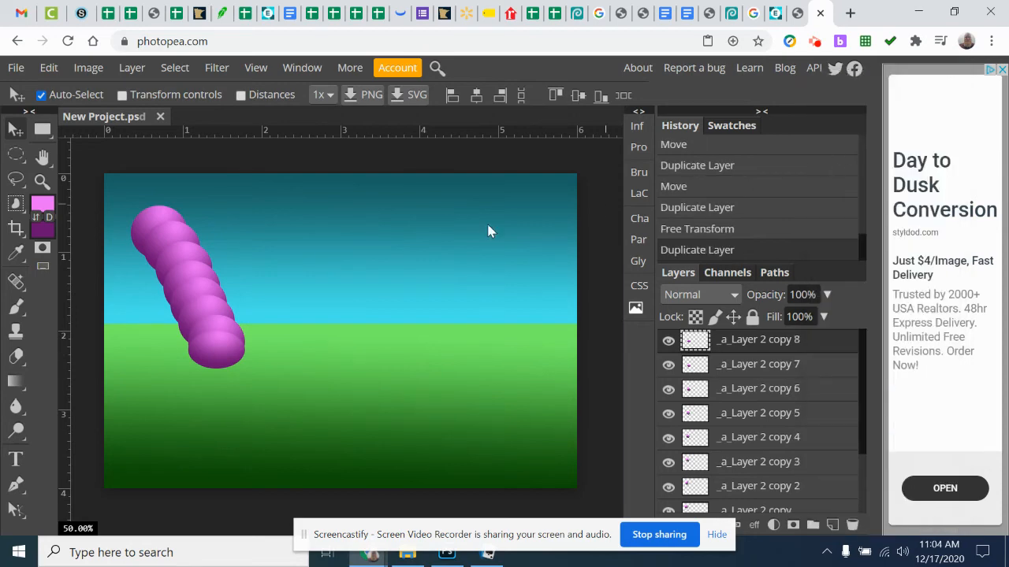
{"action": "left_click", "coordinate": [48, 66]}
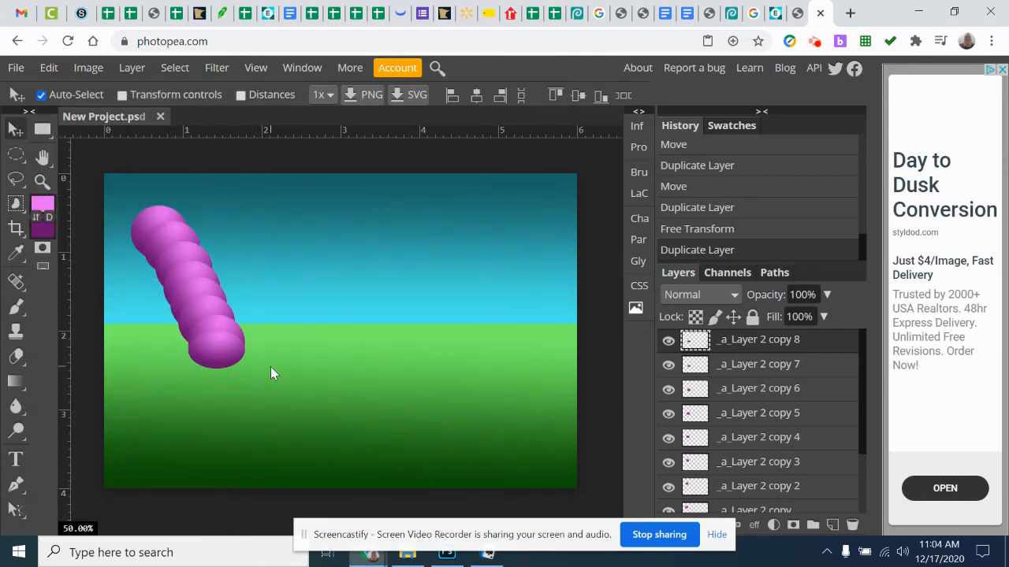
{"action": "mouse_move", "coordinate": [797, 349]}
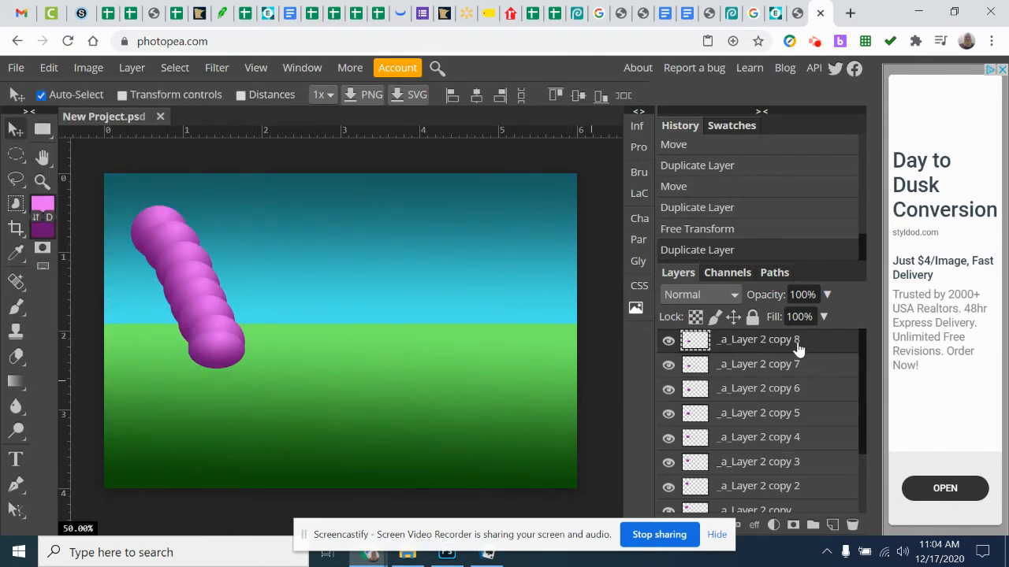
{"action": "left_click", "coordinate": [47, 66]}
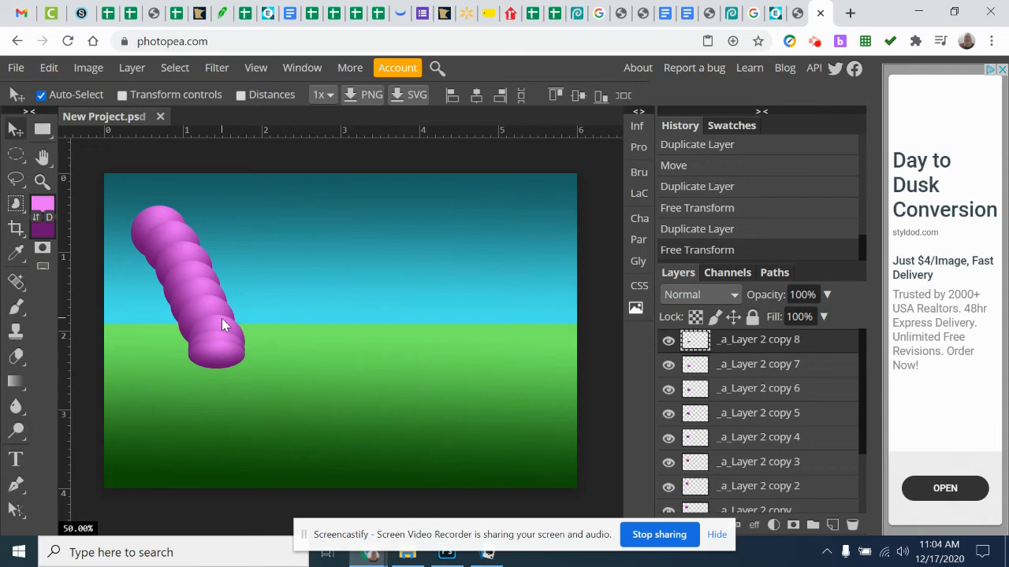
{"action": "mouse_move", "coordinate": [224, 354]}
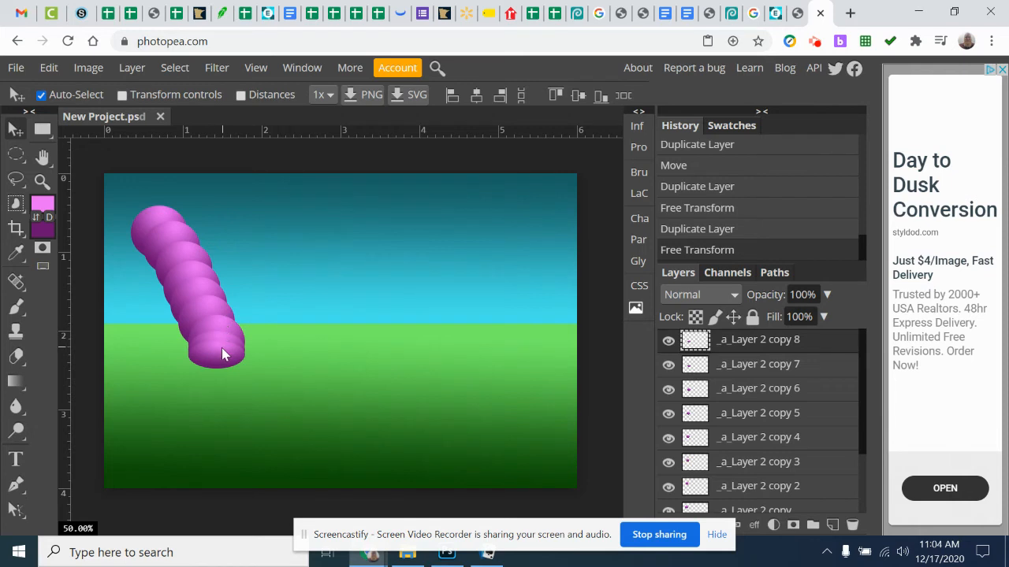
{"action": "left_click", "coordinate": [756, 362]}
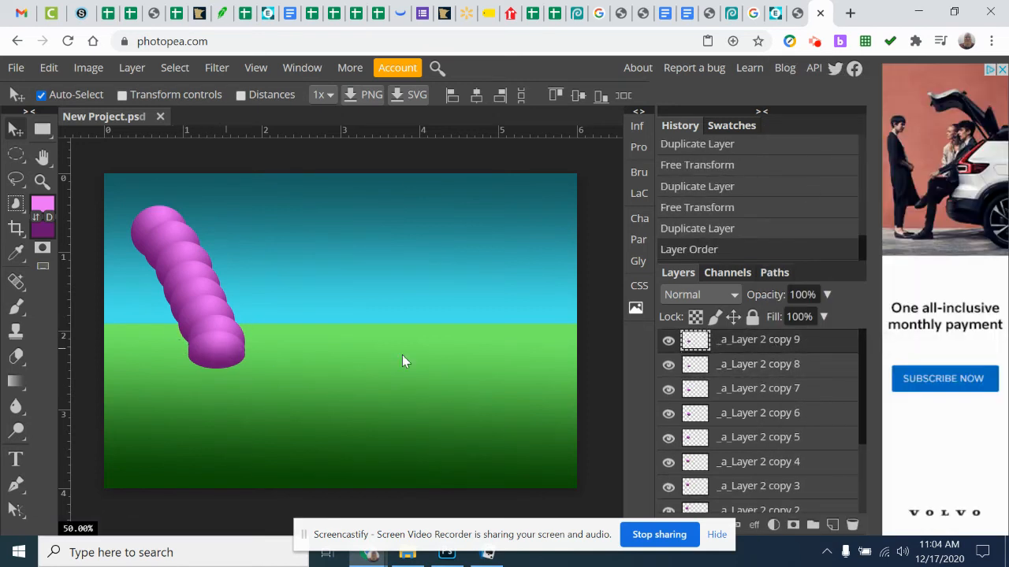
- Select a ball copy layer and duplicate the top ball layer to start the rebound trail
{"action": "left_click", "coordinate": [758, 387]}
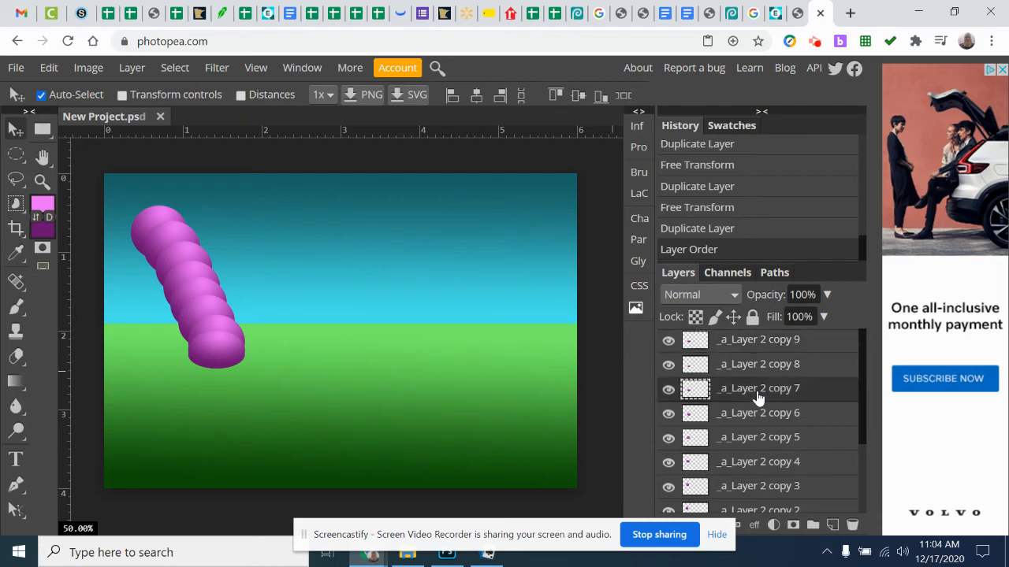
{"action": "left_click", "coordinate": [757, 413]}
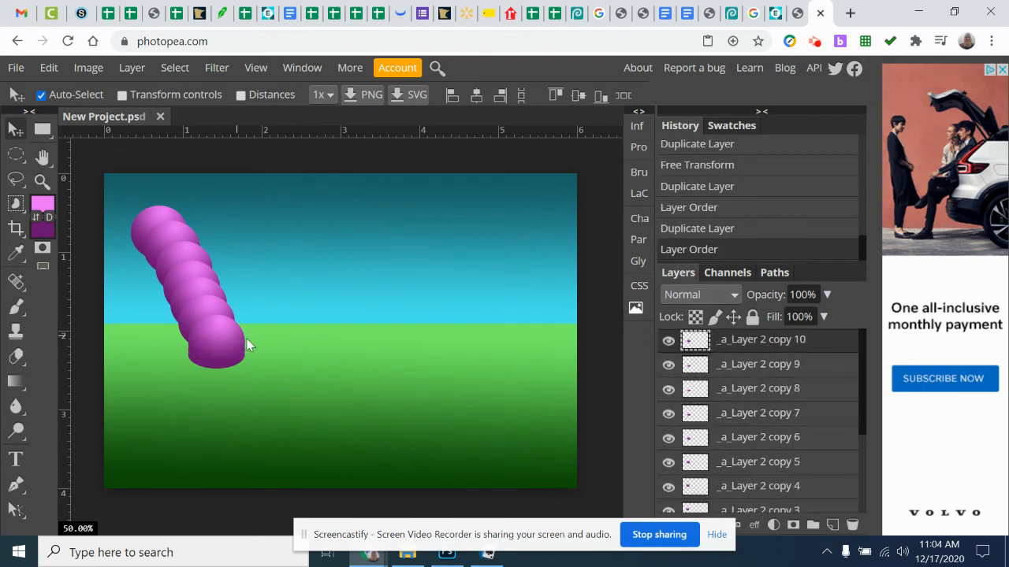
{"action": "right_click", "coordinate": [760, 339]}
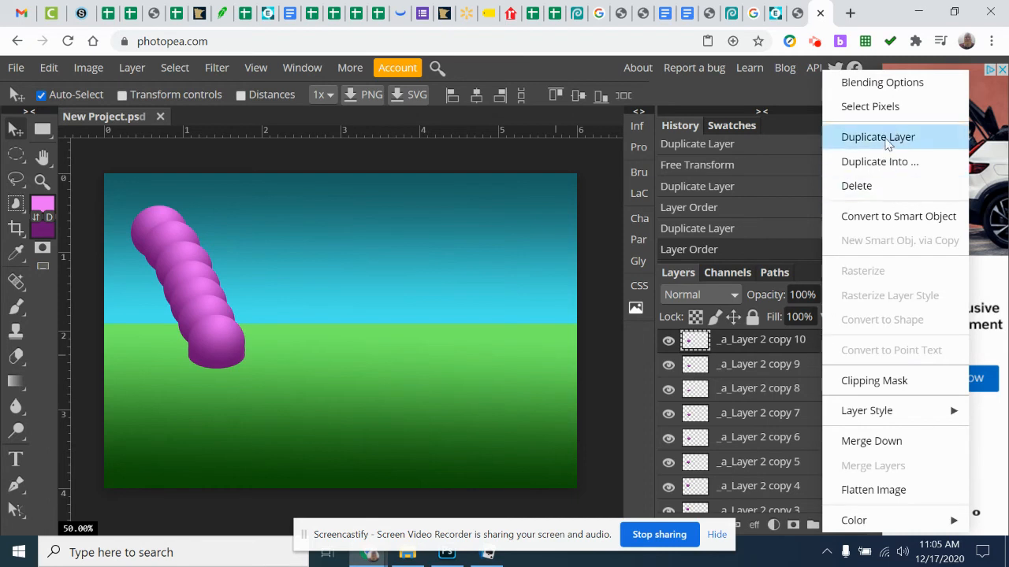
{"action": "left_click", "coordinate": [878, 135]}
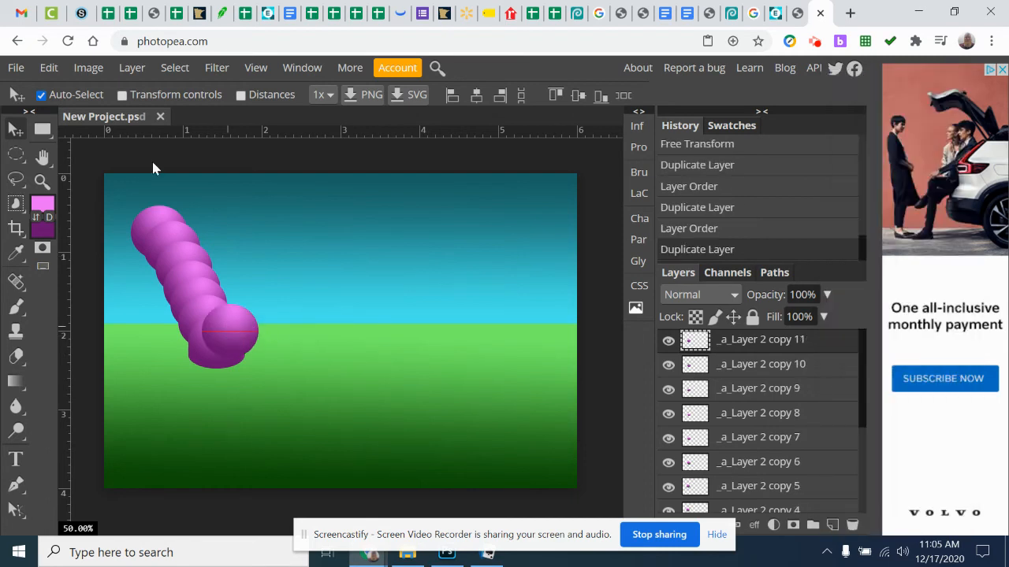
{"action": "left_click", "coordinate": [132, 66]}
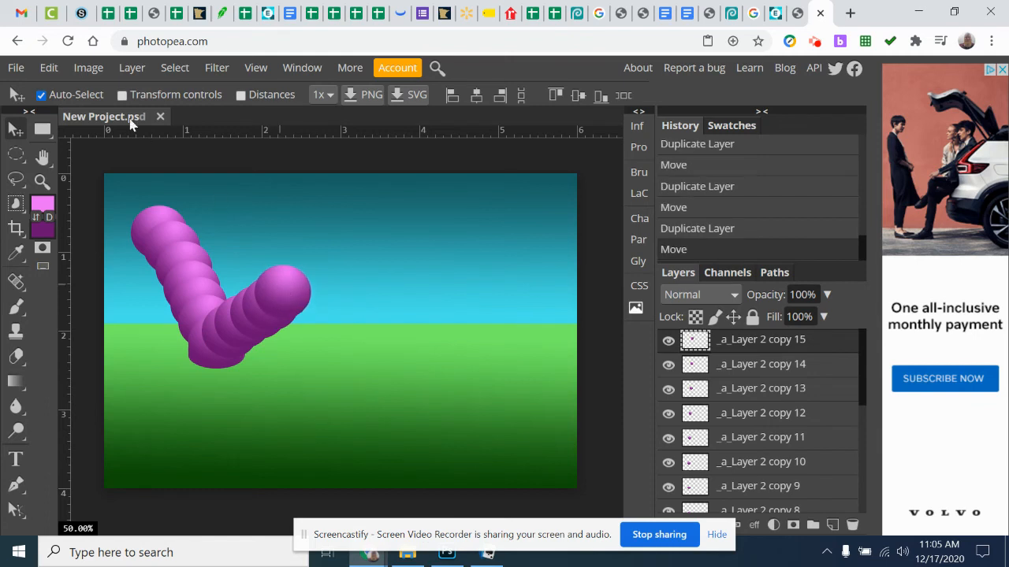
{"action": "mouse_move", "coordinate": [291, 307]}
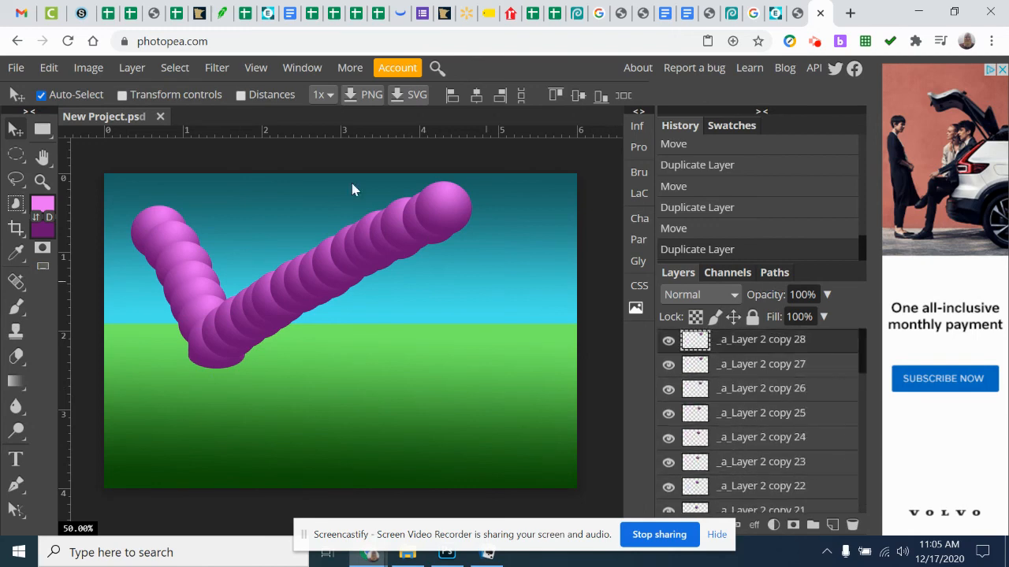
{"action": "left_click", "coordinate": [16, 66]}
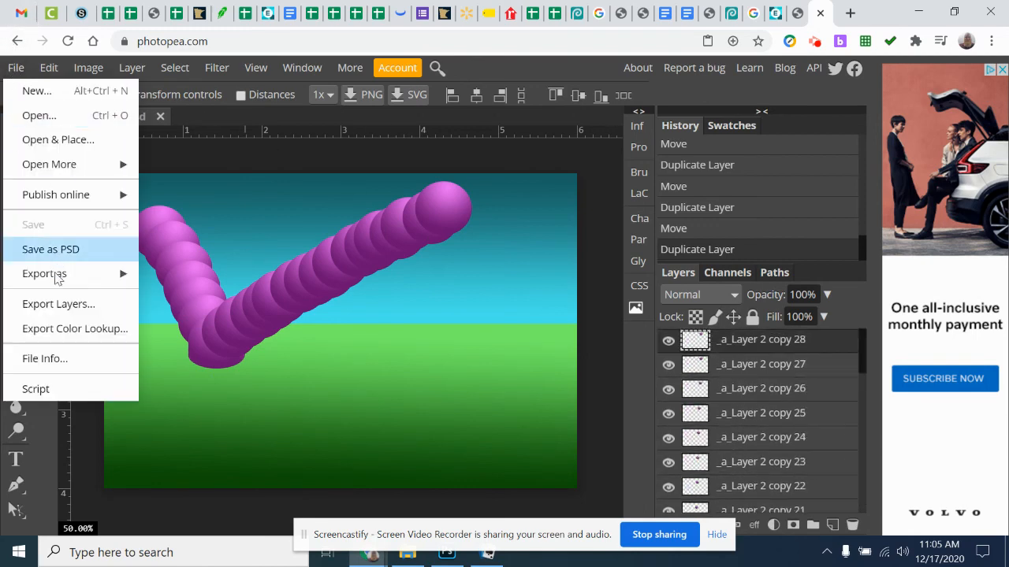
{"action": "left_click", "coordinate": [44, 275]}
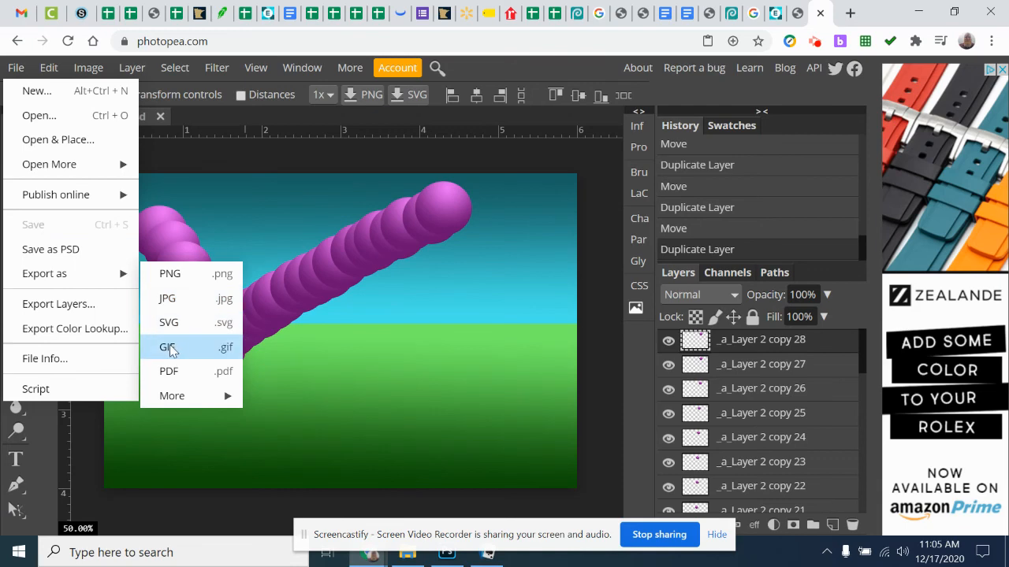
{"action": "mouse_move", "coordinate": [167, 348]}
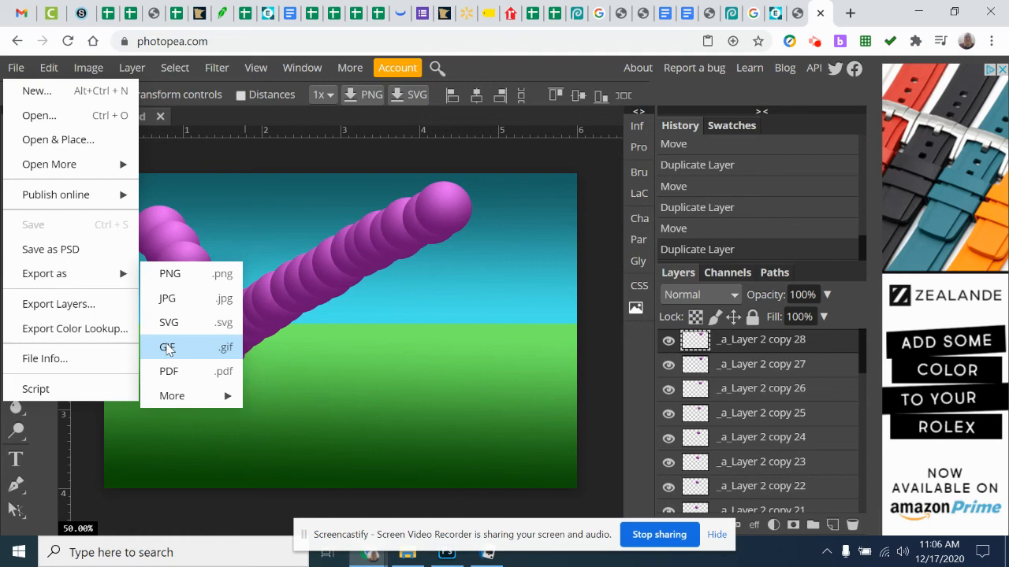
{"action": "left_click", "coordinate": [169, 347]}
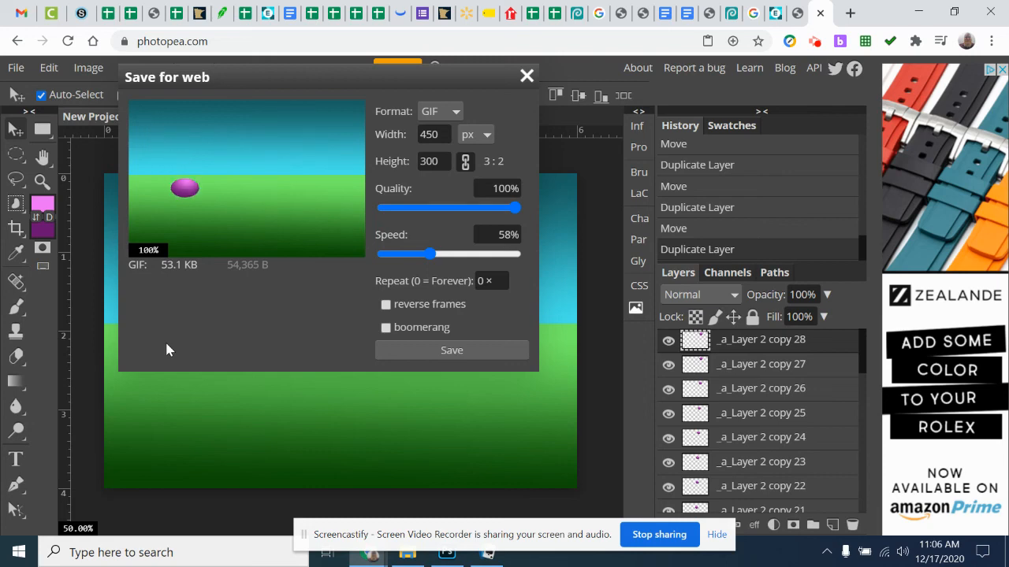
{"action": "left_click", "coordinate": [526, 76]}
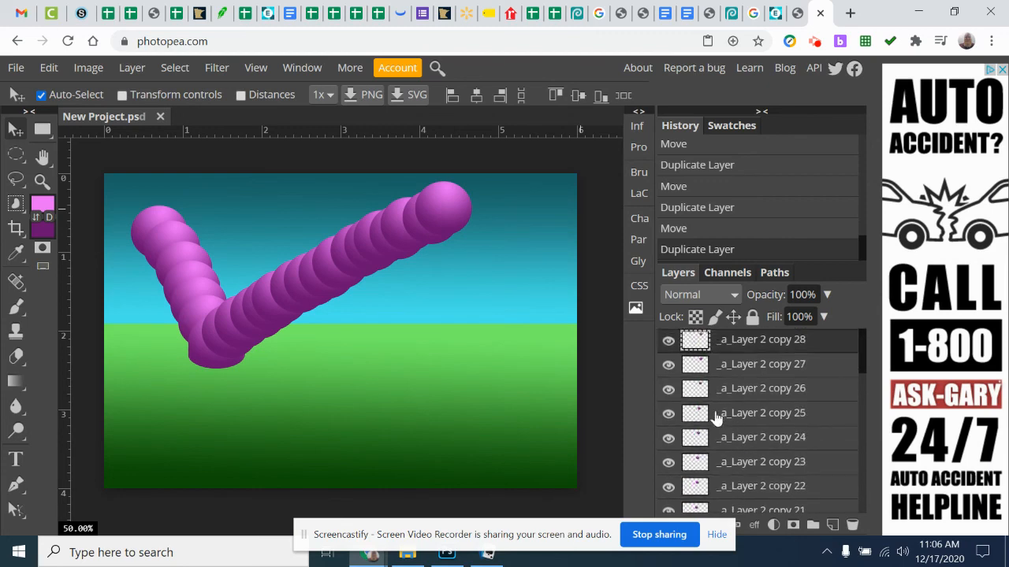
- Show the Layer menu's Animation options, Make Frames and Merge
{"action": "left_click", "coordinate": [132, 66]}
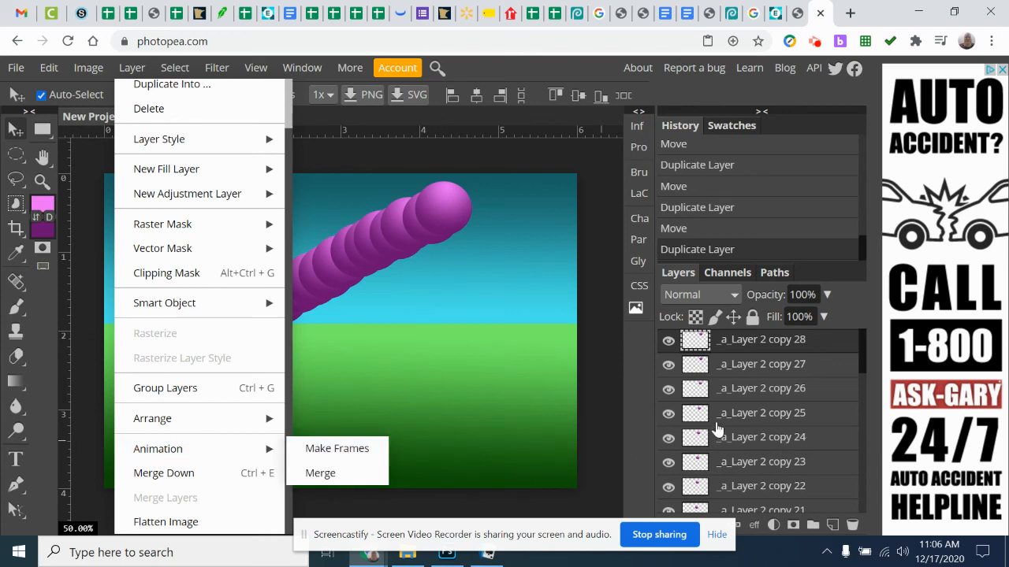
{"action": "mouse_move", "coordinate": [684, 388]}
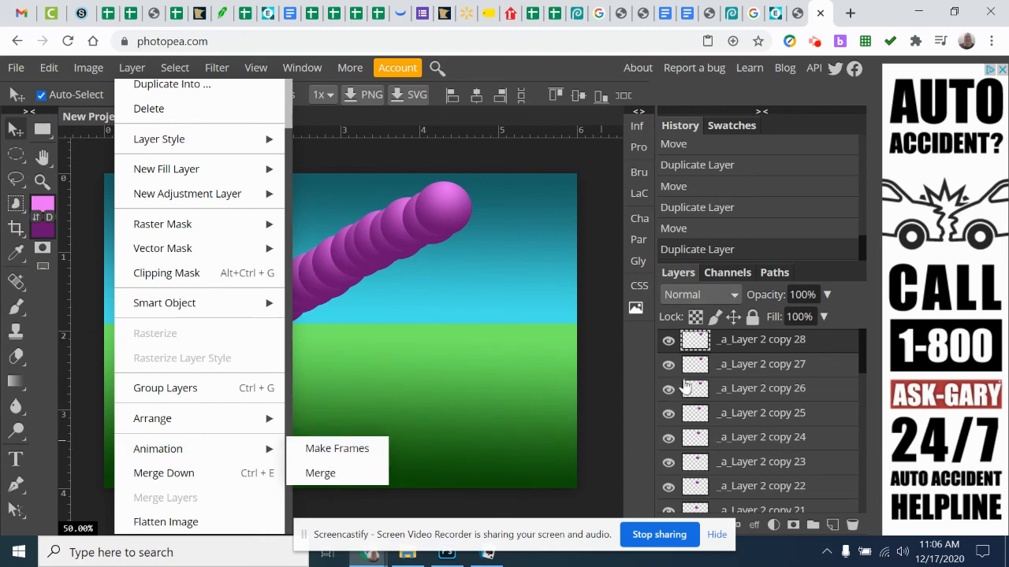
{"action": "mouse_move", "coordinate": [548, 406]}
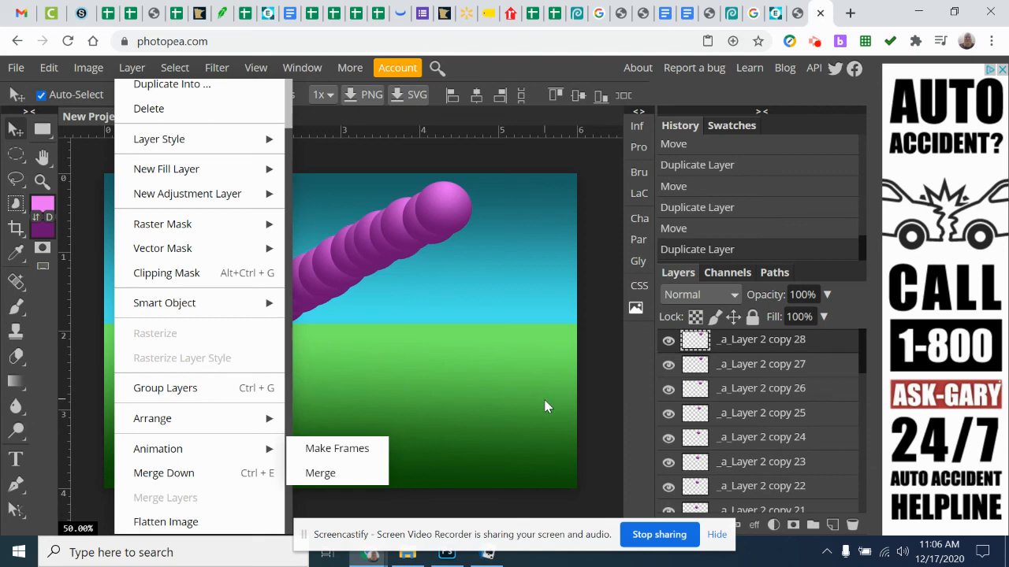
{"action": "mouse_move", "coordinate": [529, 410]}
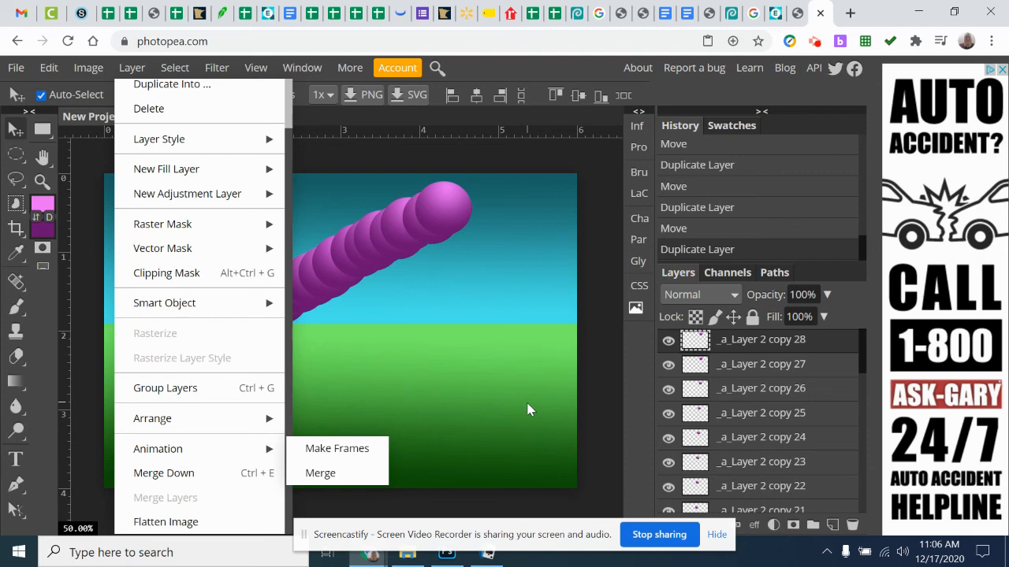
{"action": "mouse_move", "coordinate": [637, 515]}
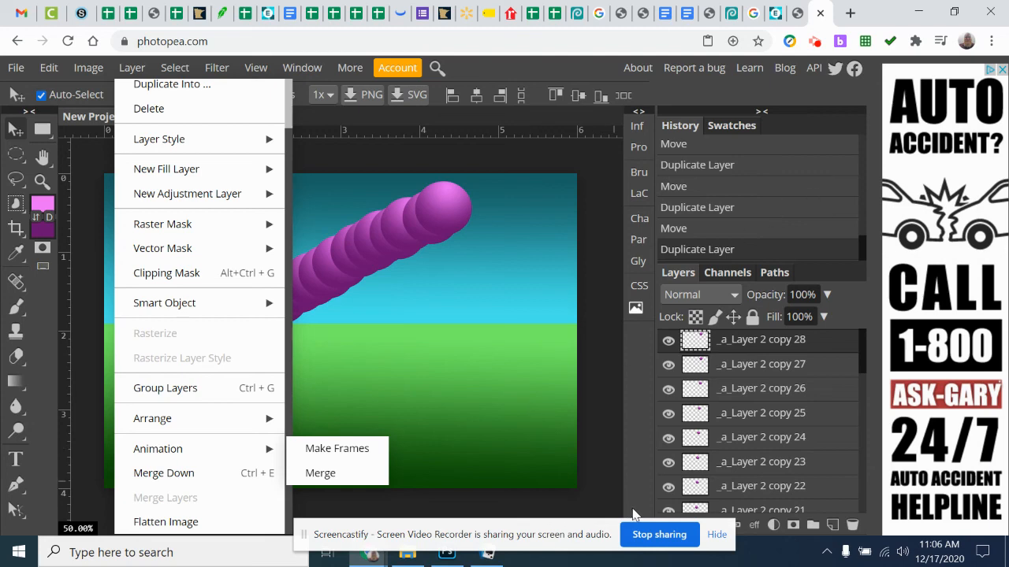